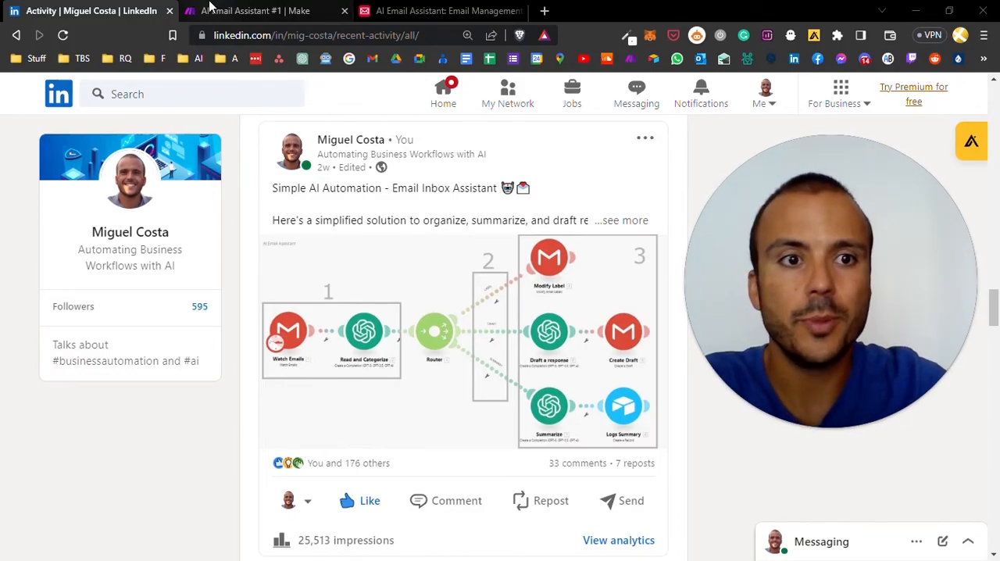
Switch to the AI Email Assistant #1 scenario in the Make editor.
click(256, 9)
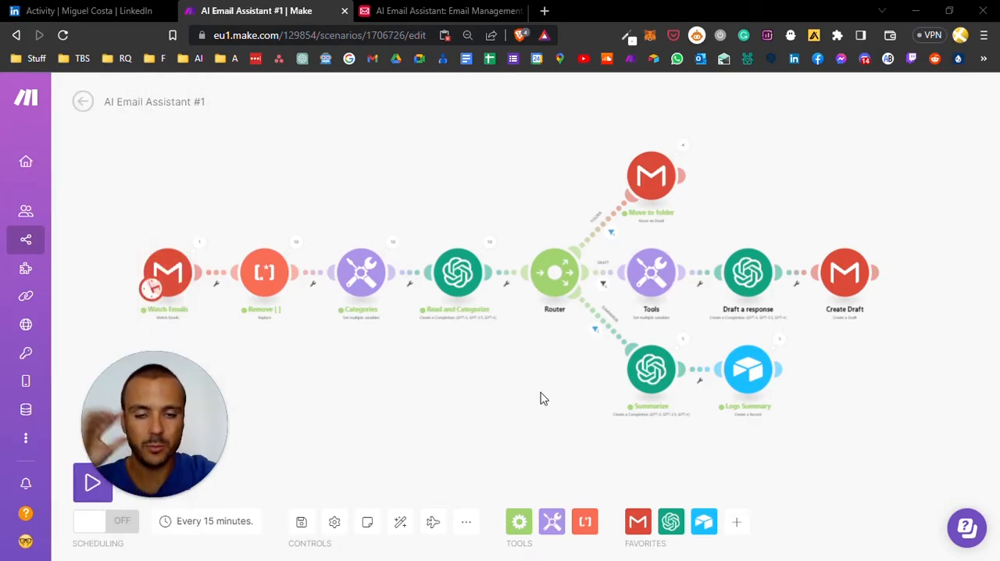
mouse_move(457, 272)
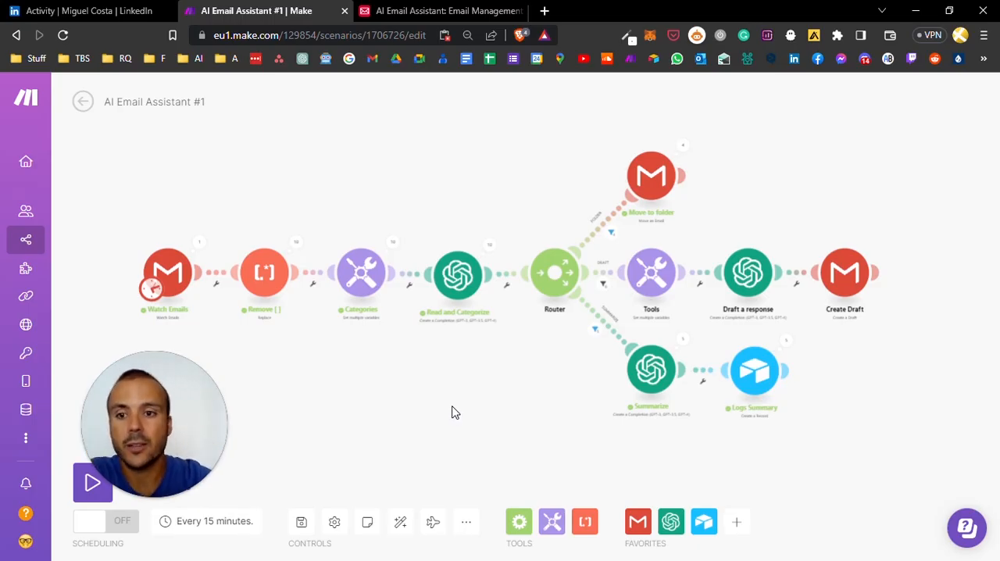
mouse_move(368, 397)
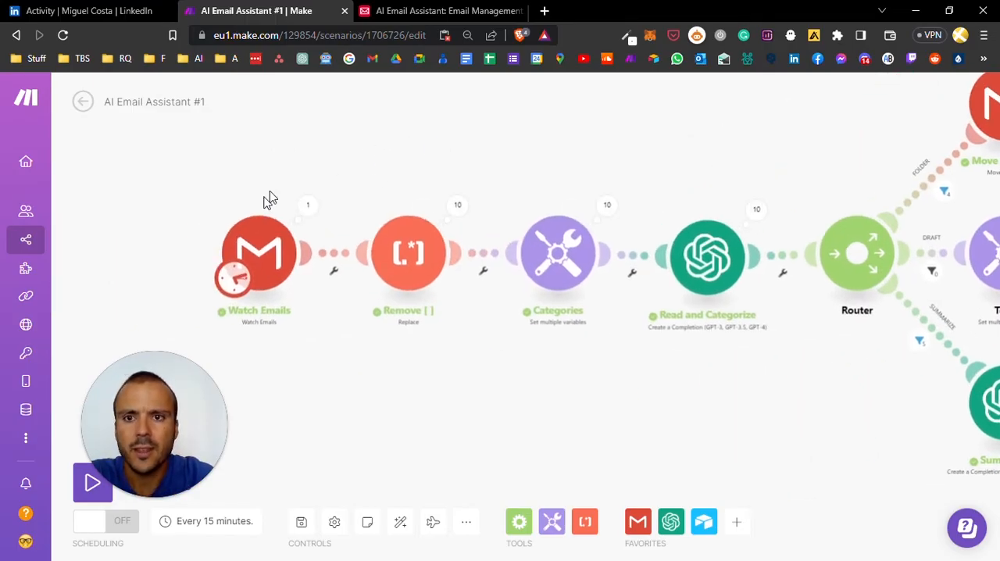
mouse_move(734, 265)
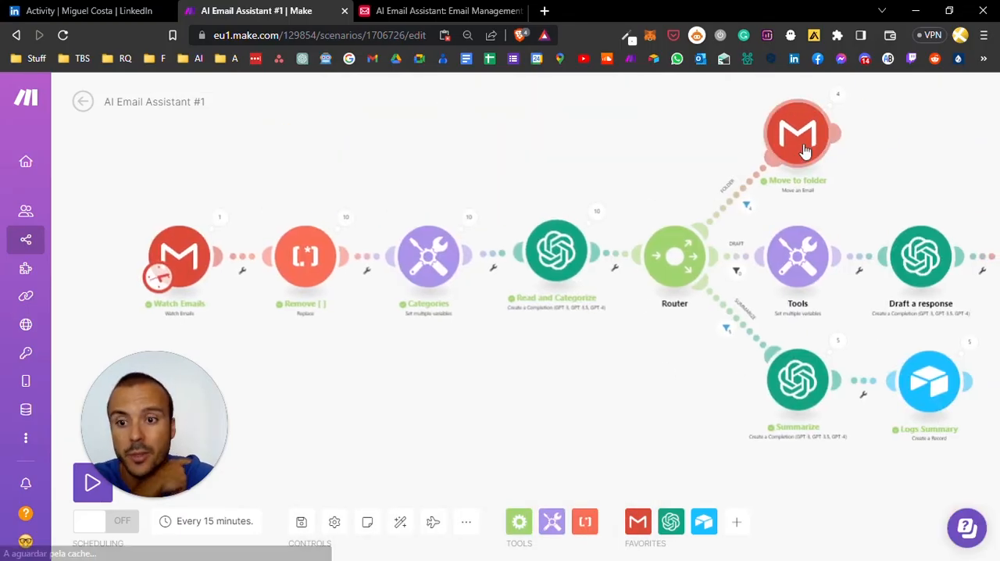
mouse_move(375, 375)
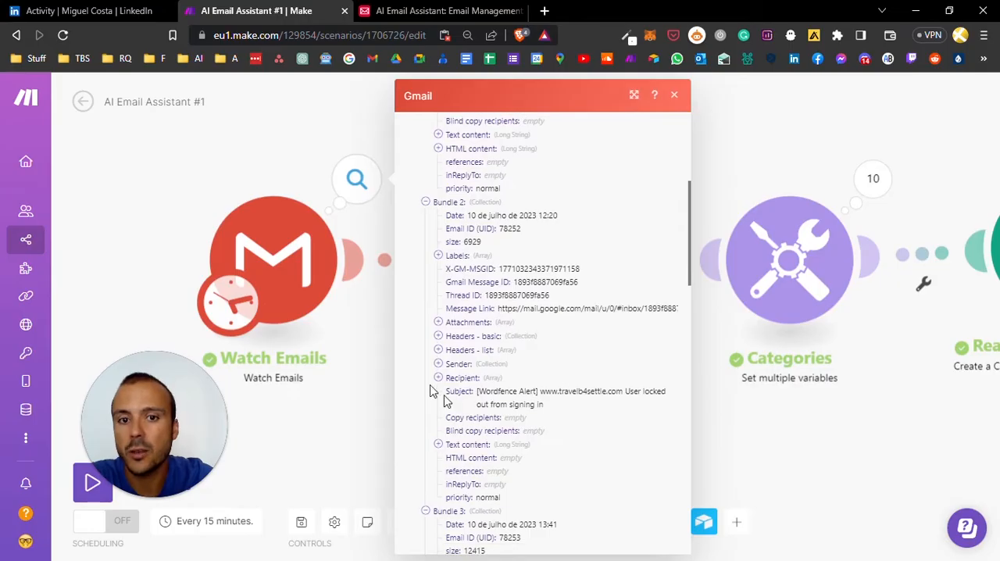
click(674, 94)
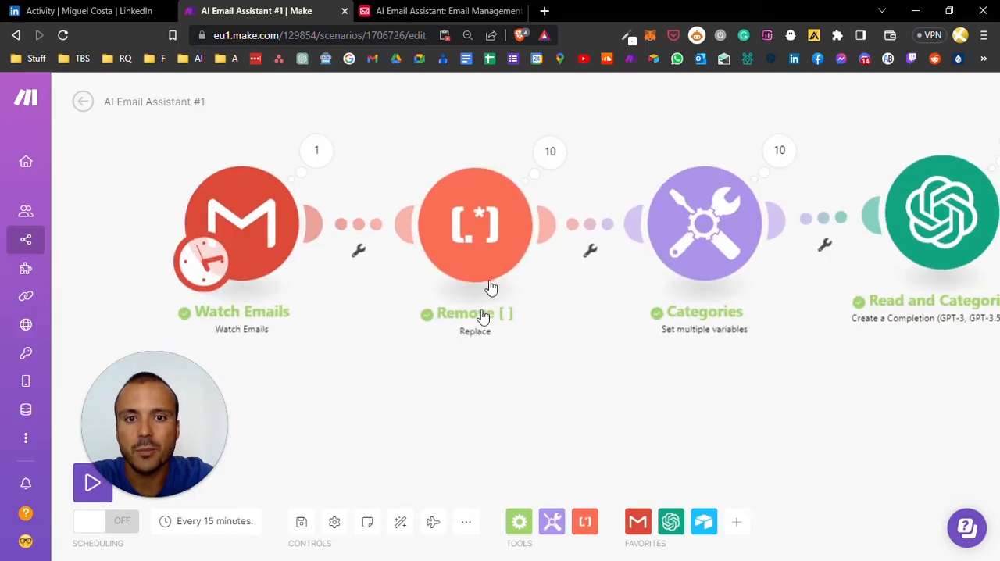
mouse_move(297, 253)
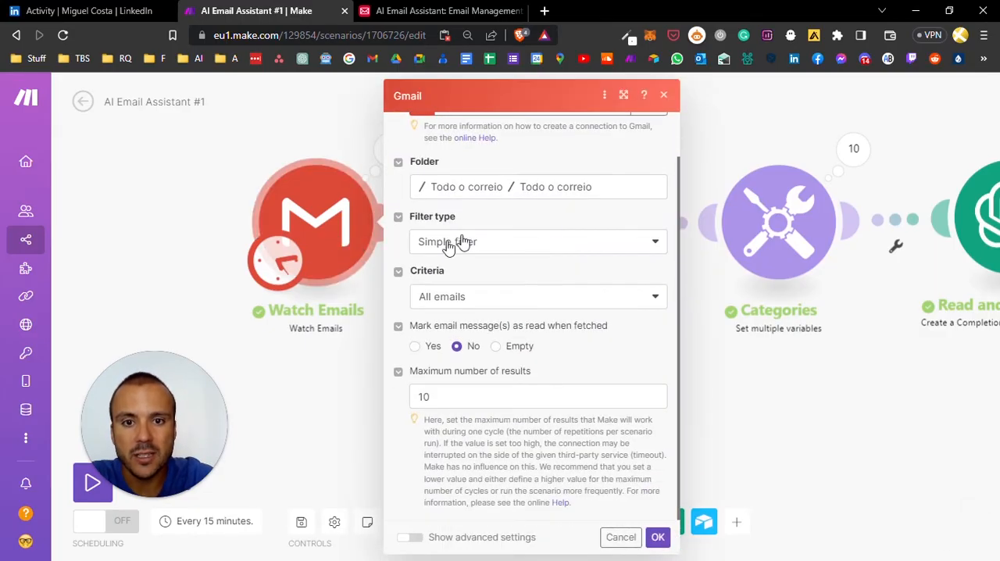
click(538, 397)
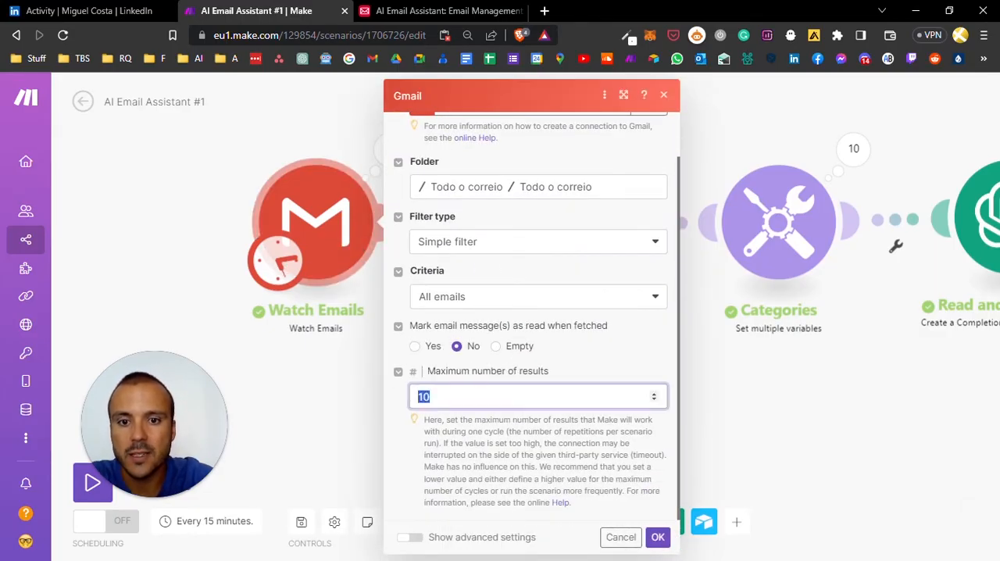
click(657, 537)
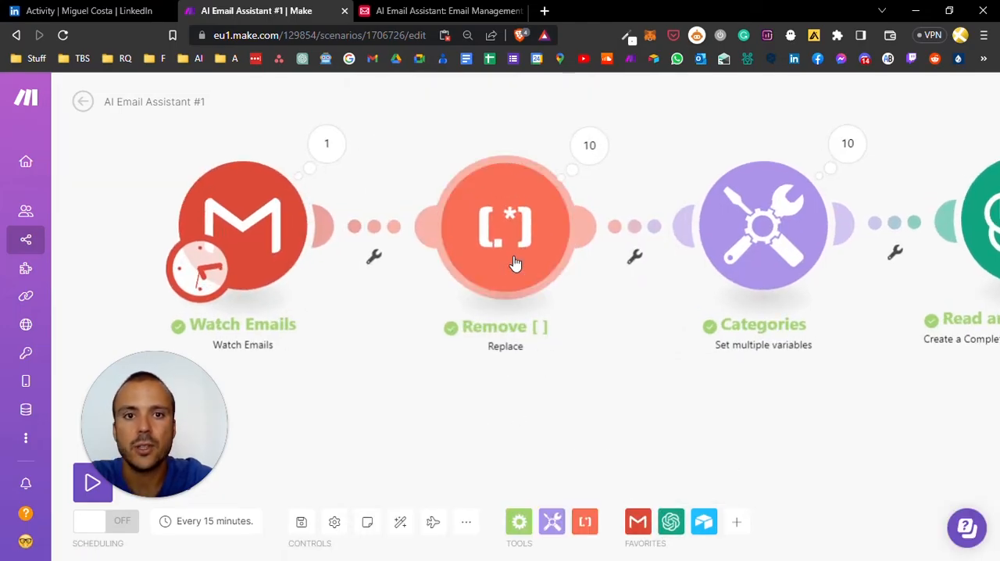
Review the Remove [ ] text-parser step, then move over to the Categories step.
click(505, 226)
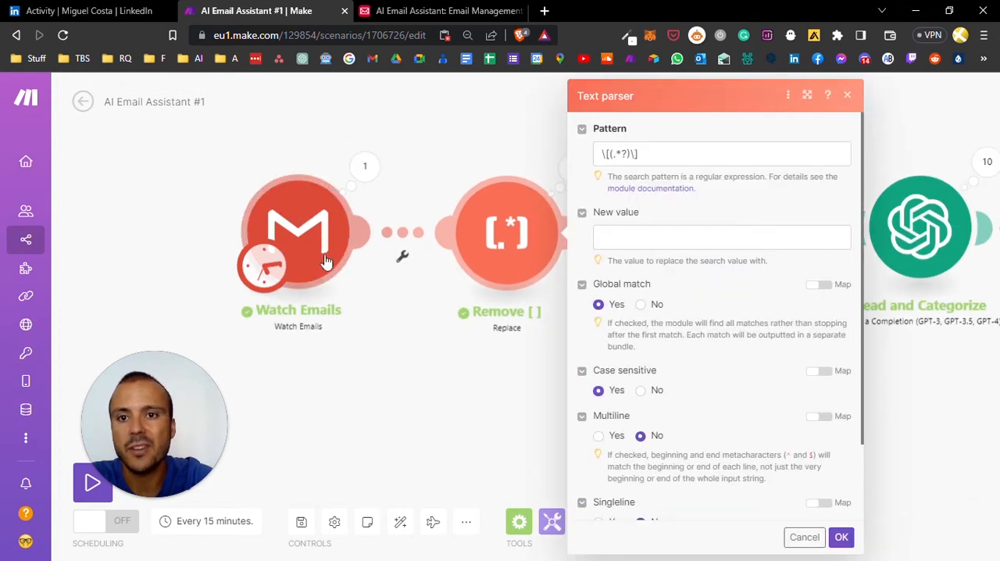
mouse_move(404, 364)
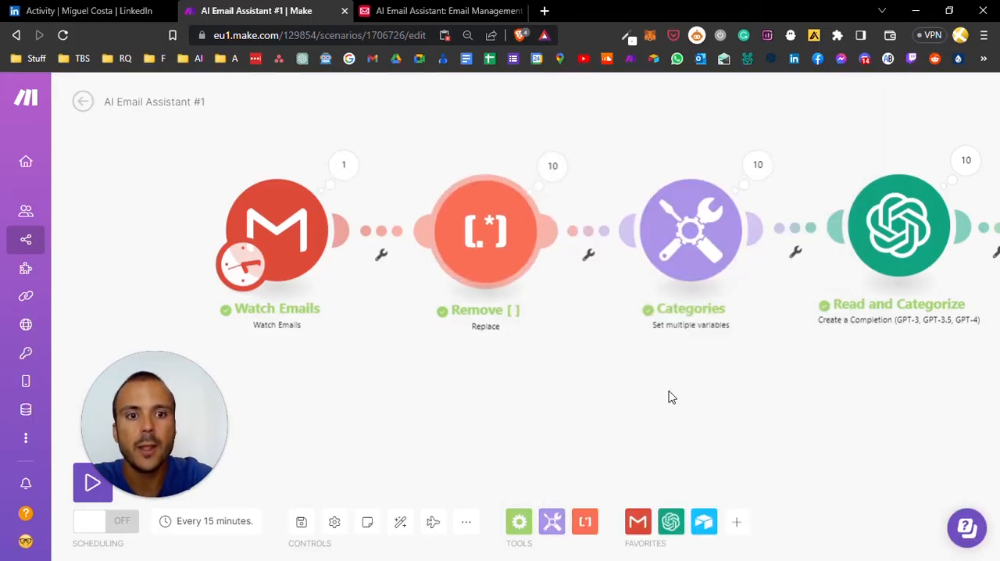
scroll(right, 3)
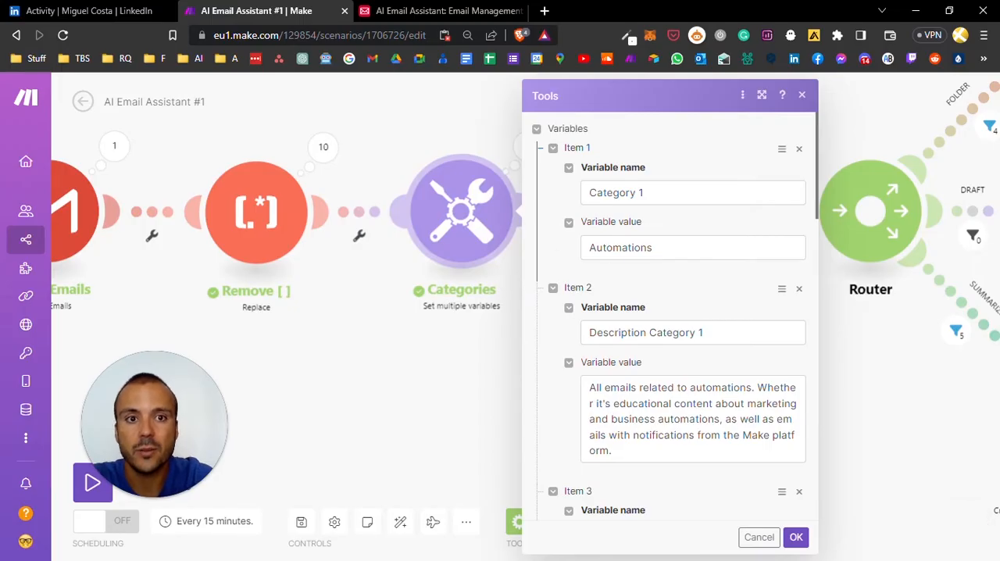
Review categories 2–4 (Artificial Intelligence, Admin, Personal) and close the Categories settings with Cancel.
click(694, 246)
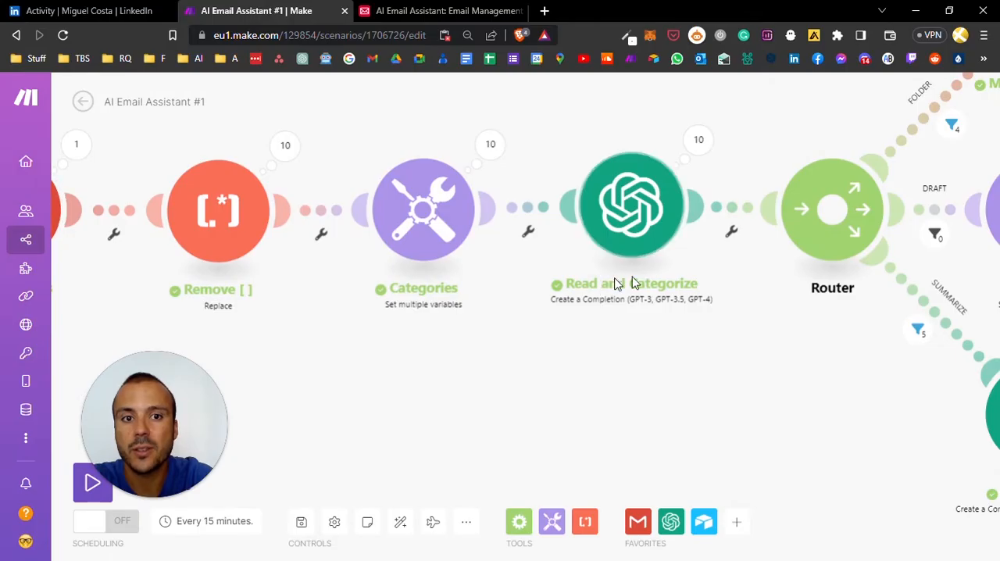
mouse_move(430, 205)
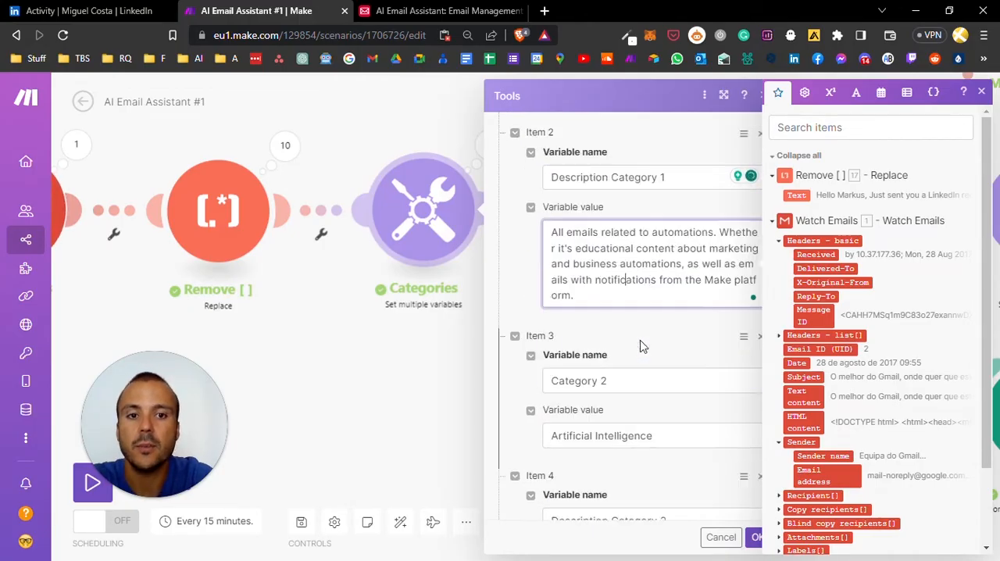
scroll(down, 3)
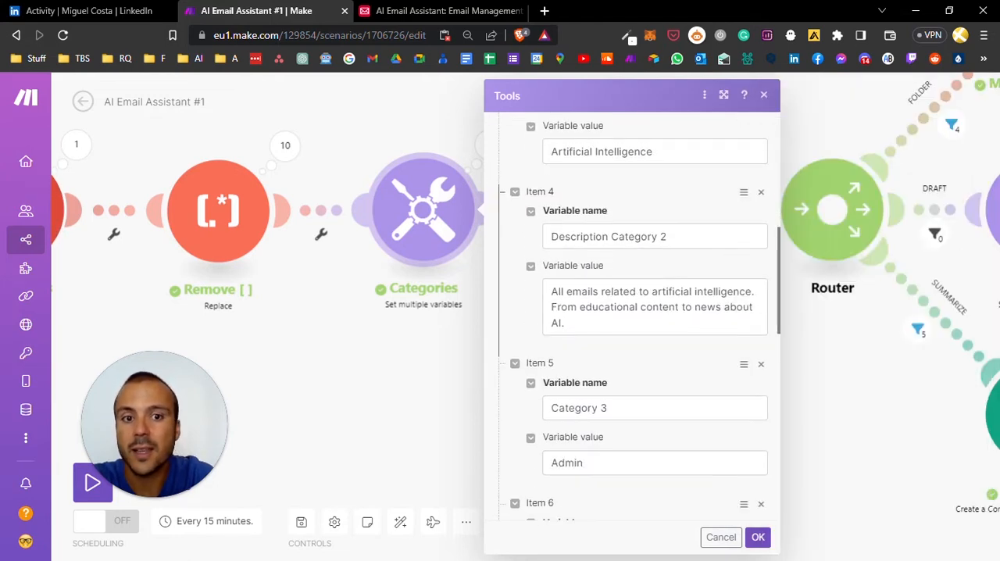
scroll(down, 3)
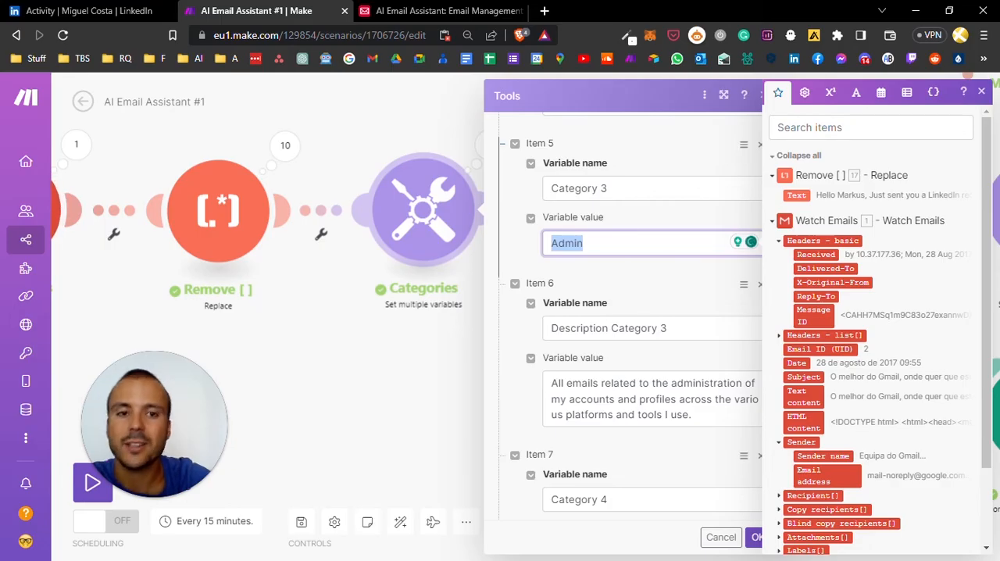
scroll(down, 3)
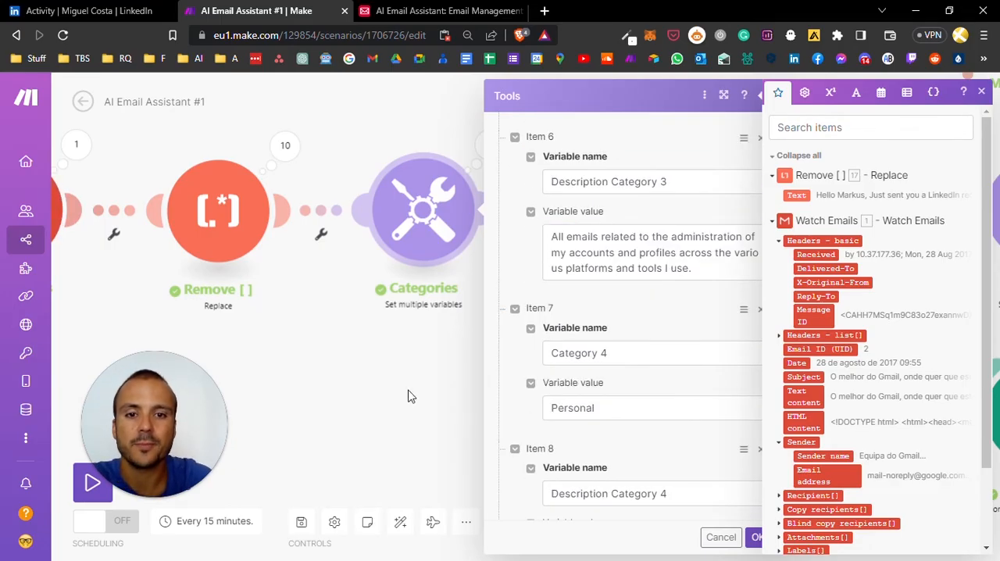
click(719, 537)
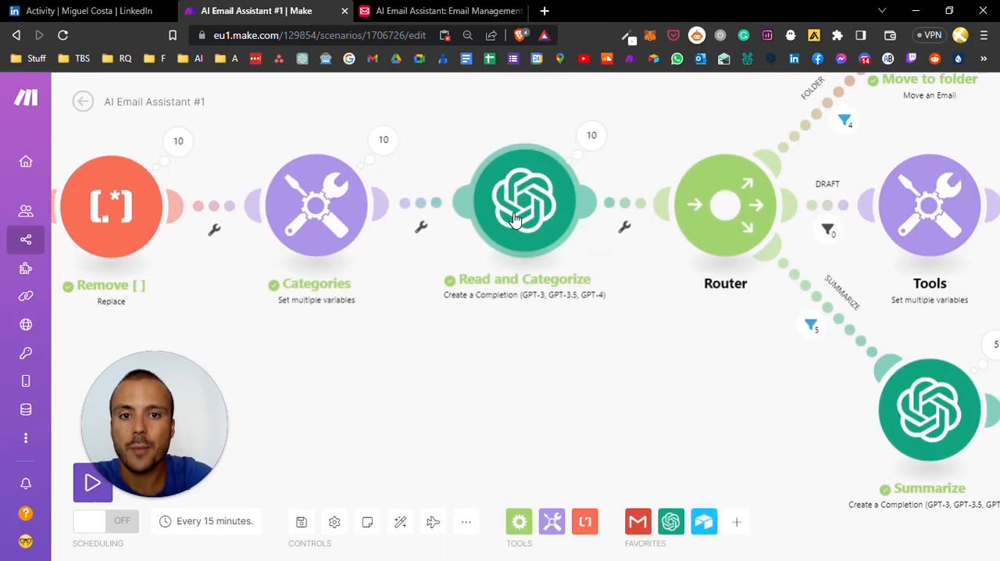
Review the Read and Categorize system prompt describing the four categories for GPT-3.5-turbo.
click(523, 205)
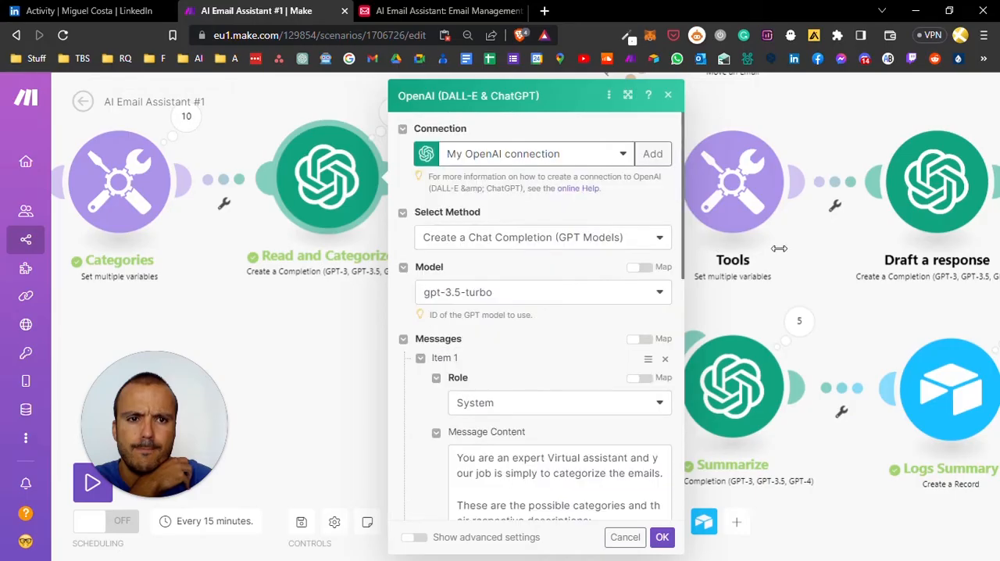
scroll(down, 3)
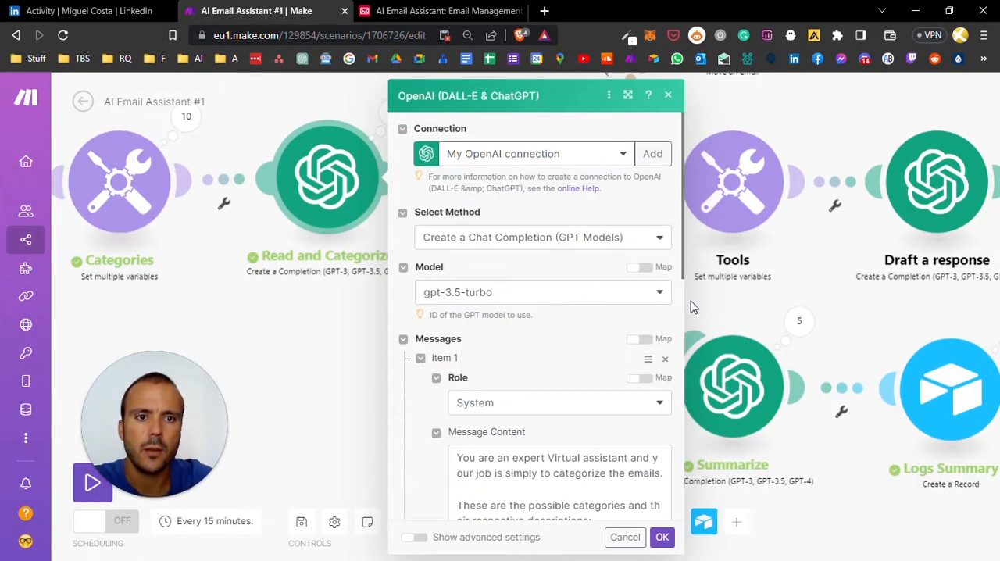
scroll(down, 3)
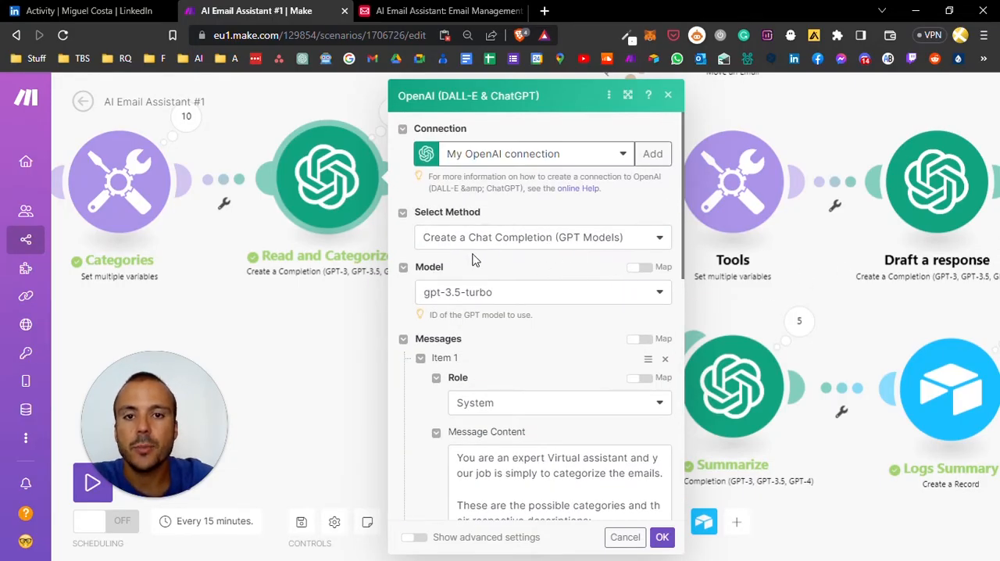
scroll(down, 3)
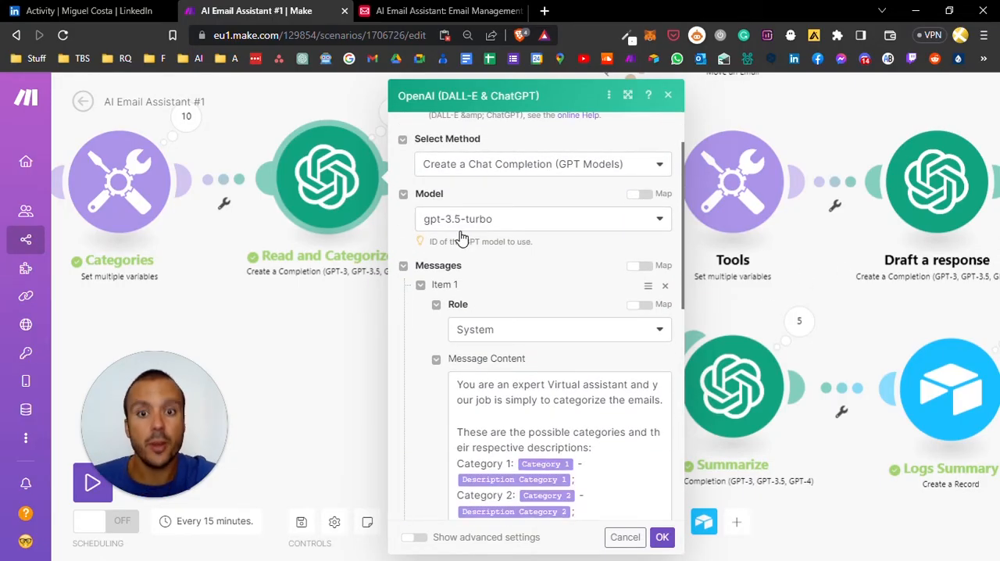
scroll(down, 3)
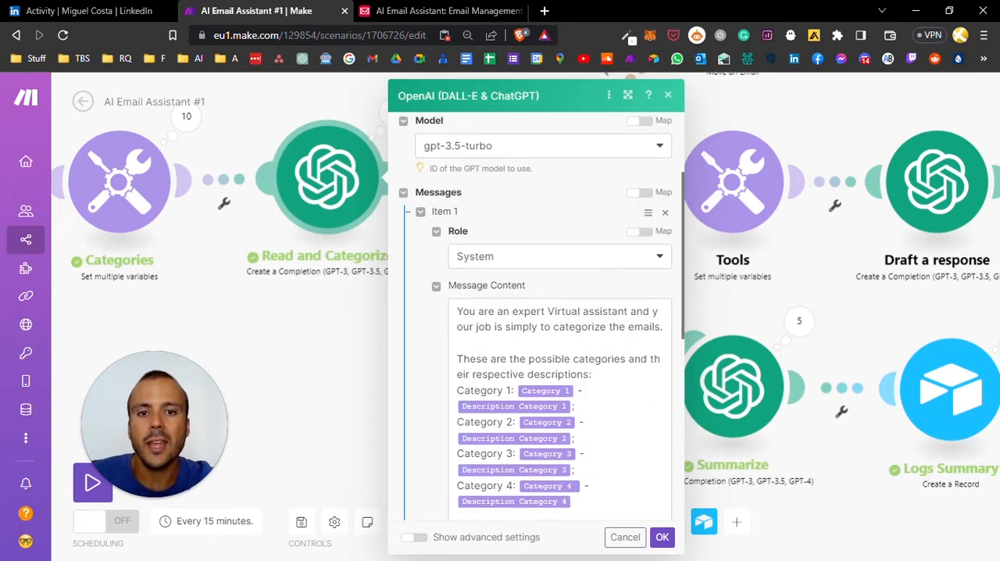
scroll(down, 3)
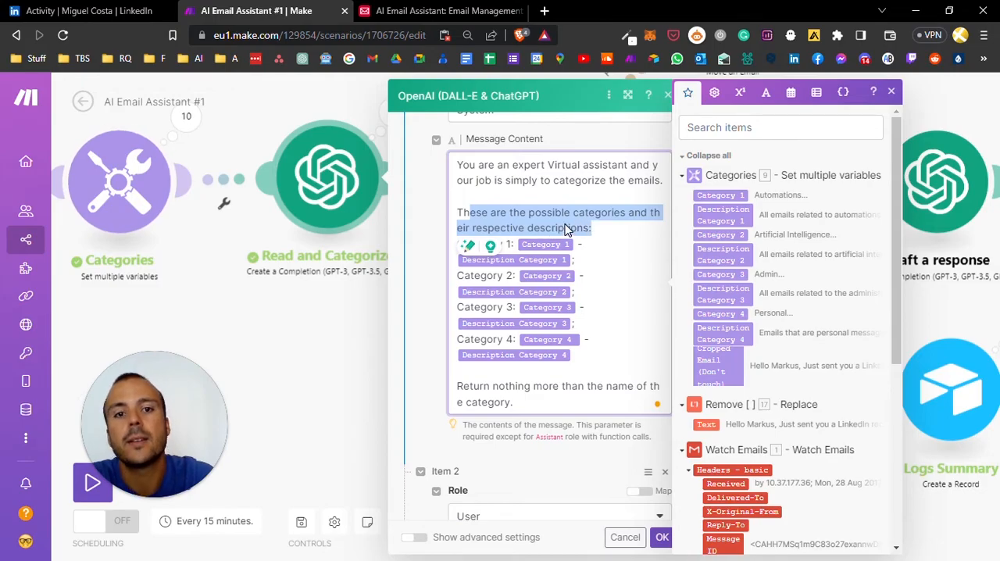
Review the user message asking which category each email belongs to.
click(528, 243)
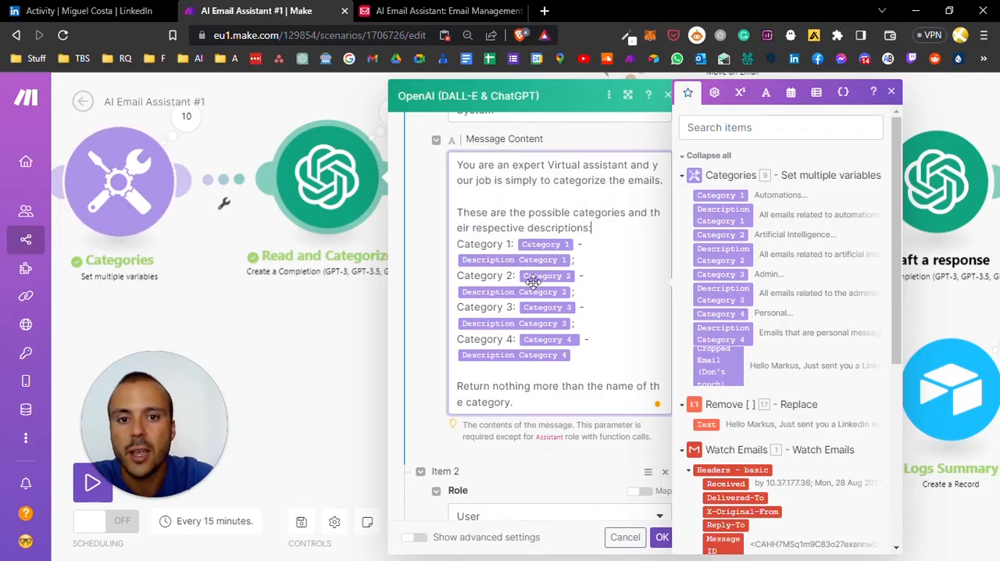
mouse_move(512, 322)
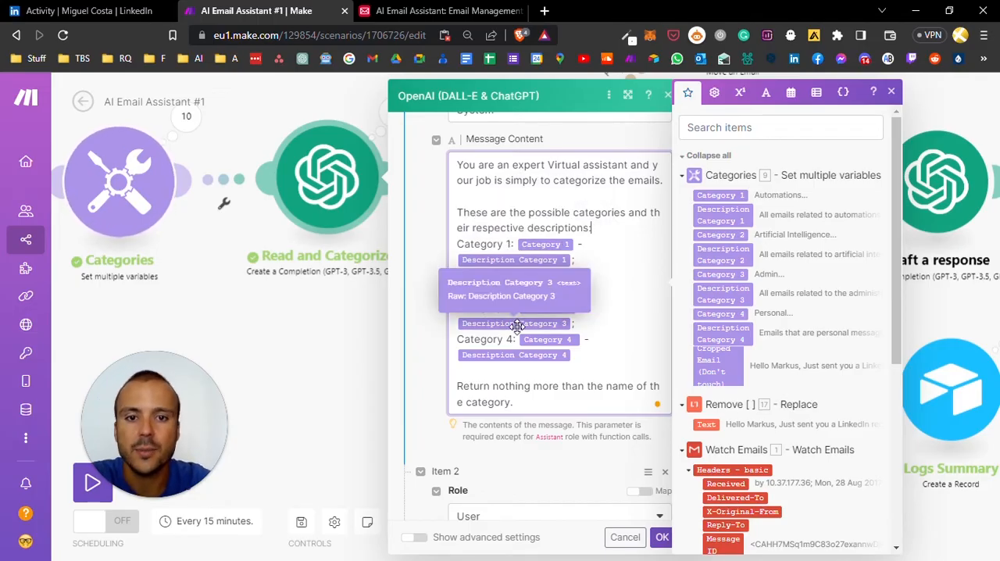
scroll(down, 3)
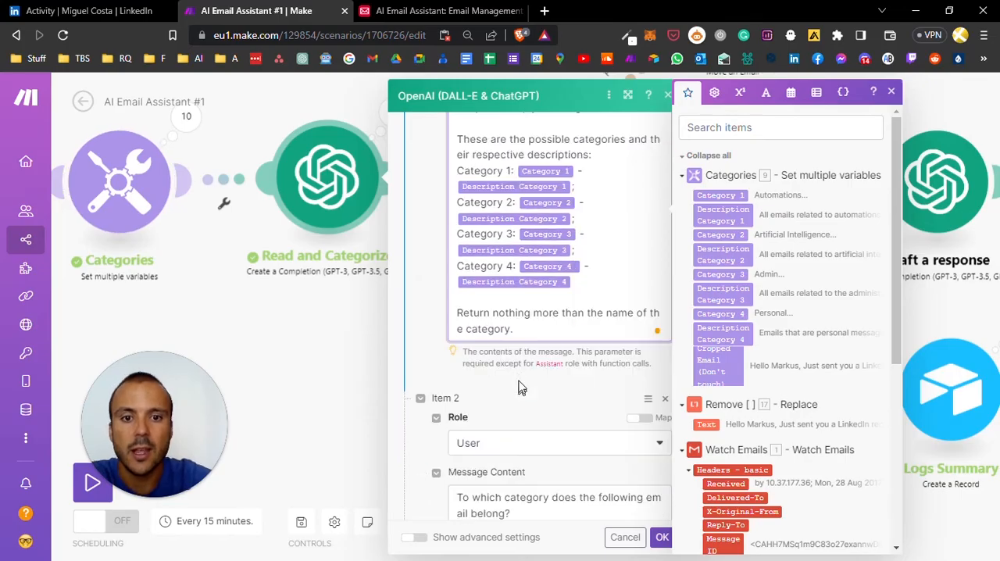
scroll(down, 3)
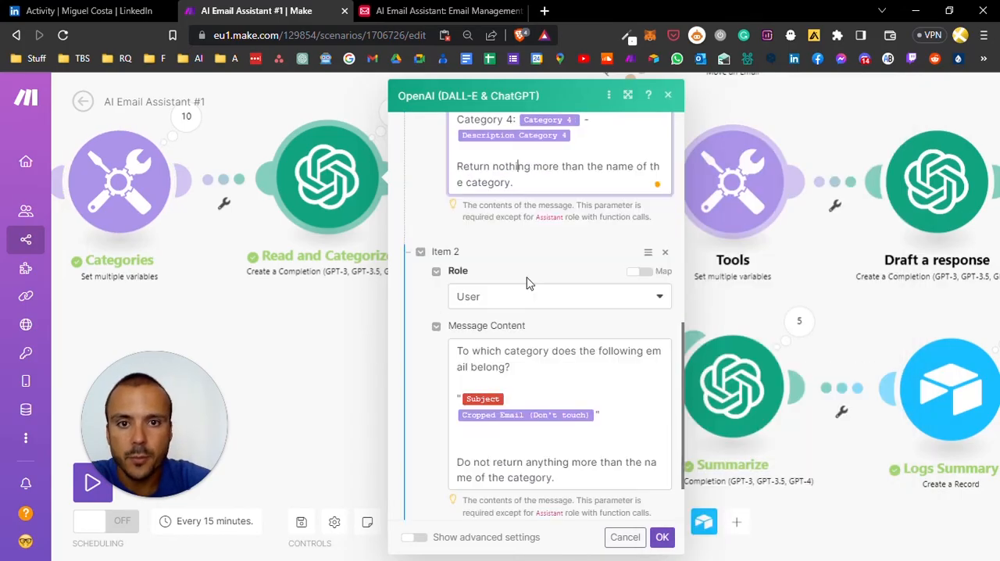
scroll(down, 3)
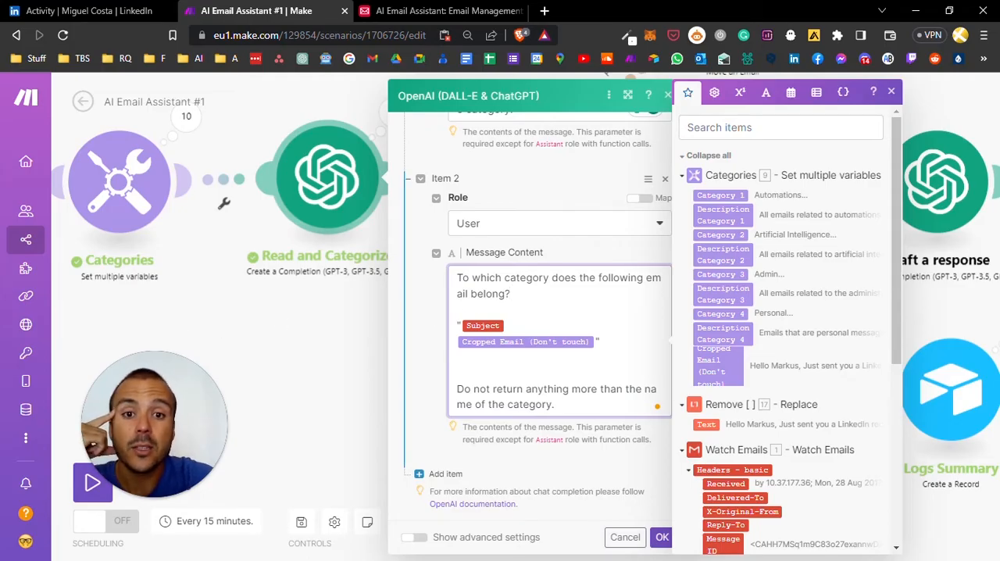
mouse_move(483, 325)
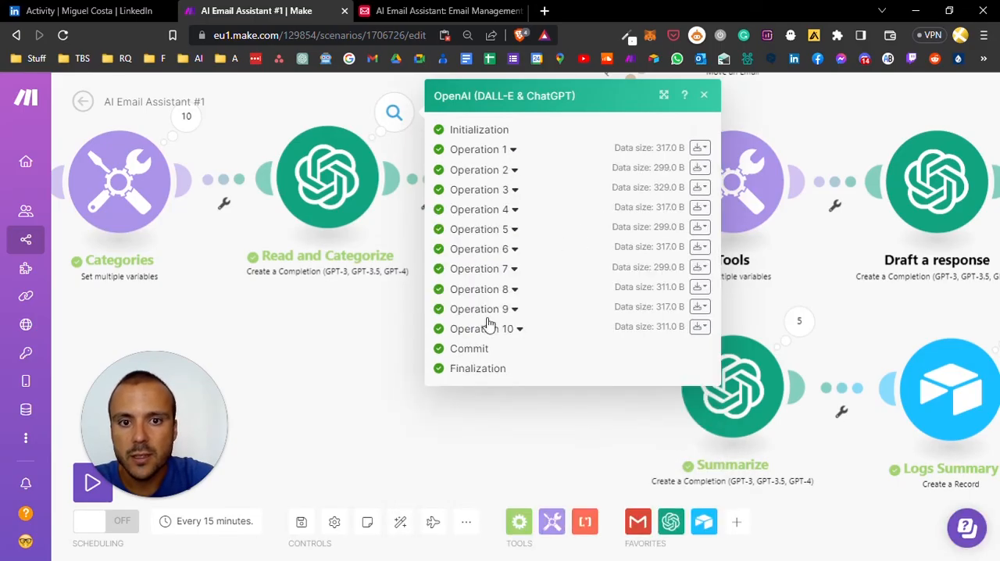
Inspect the run output where Operation 1 returned Automations and Operation 2 returned Admin.
click(483, 150)
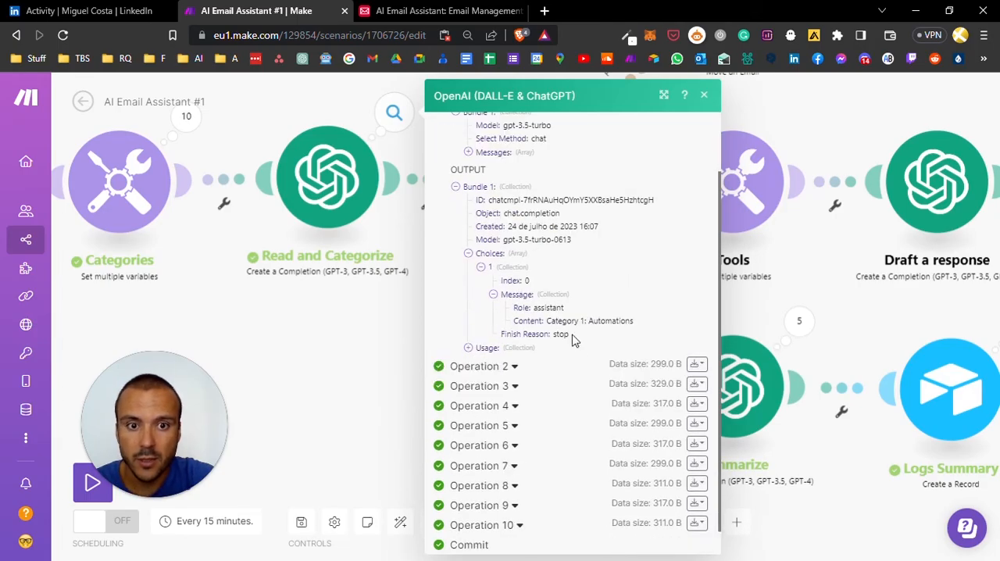
double_click(611, 320)
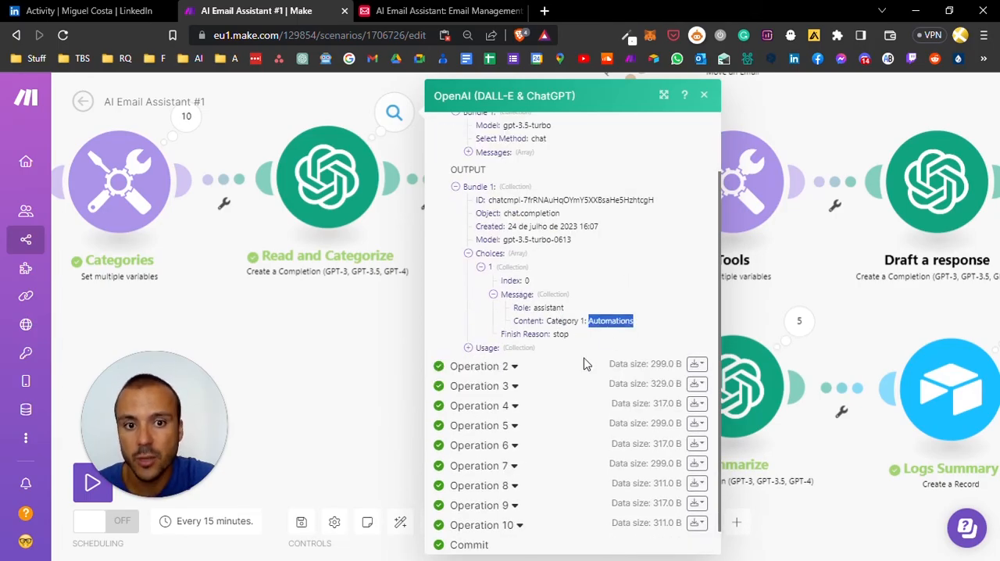
scroll(down, 3)
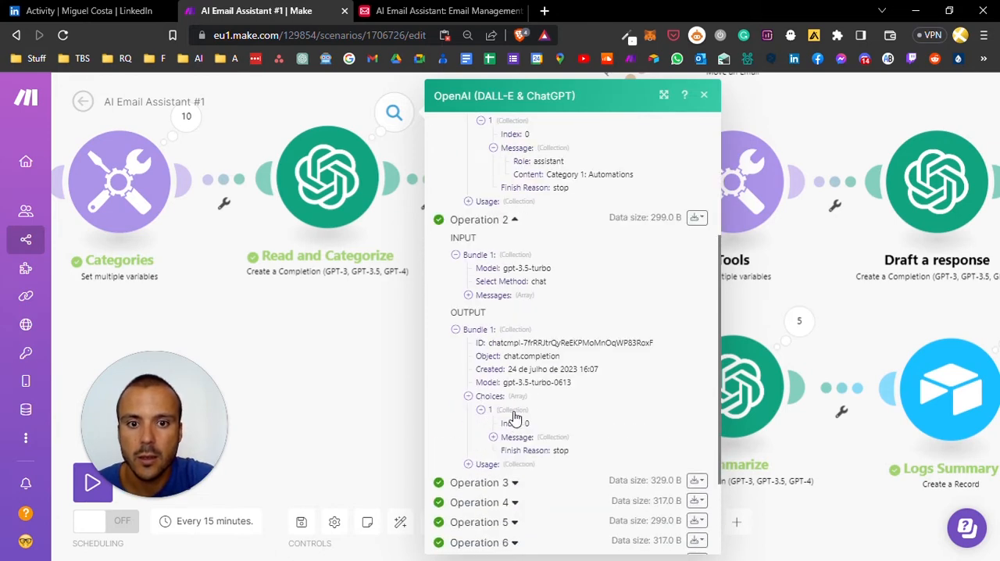
scroll(down, 3)
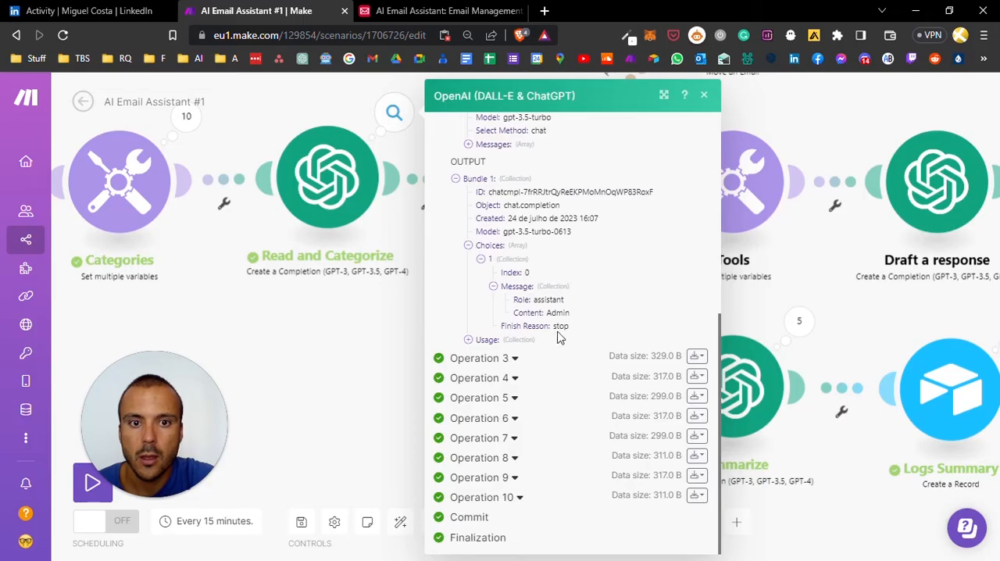
double_click(556, 312)
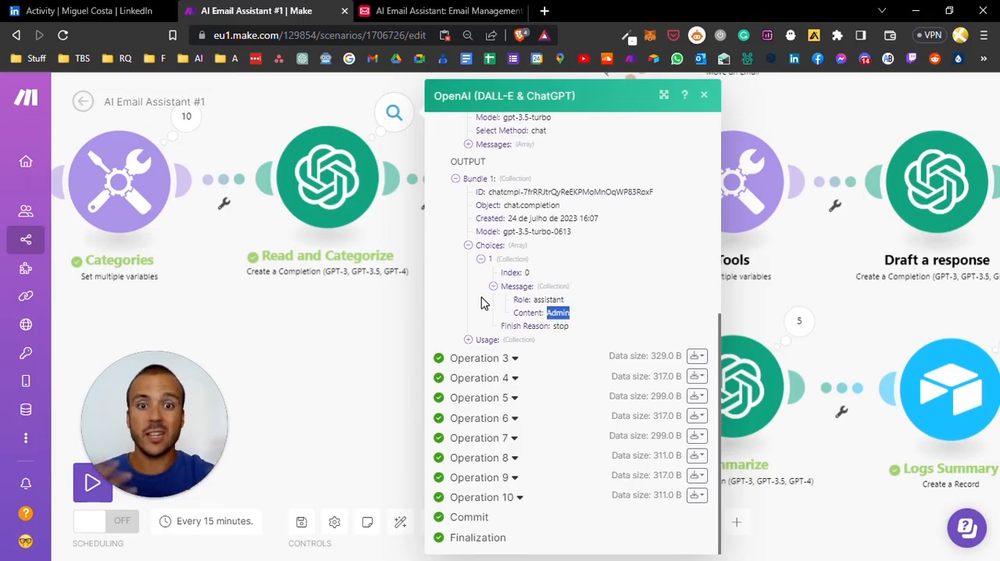
click(704, 94)
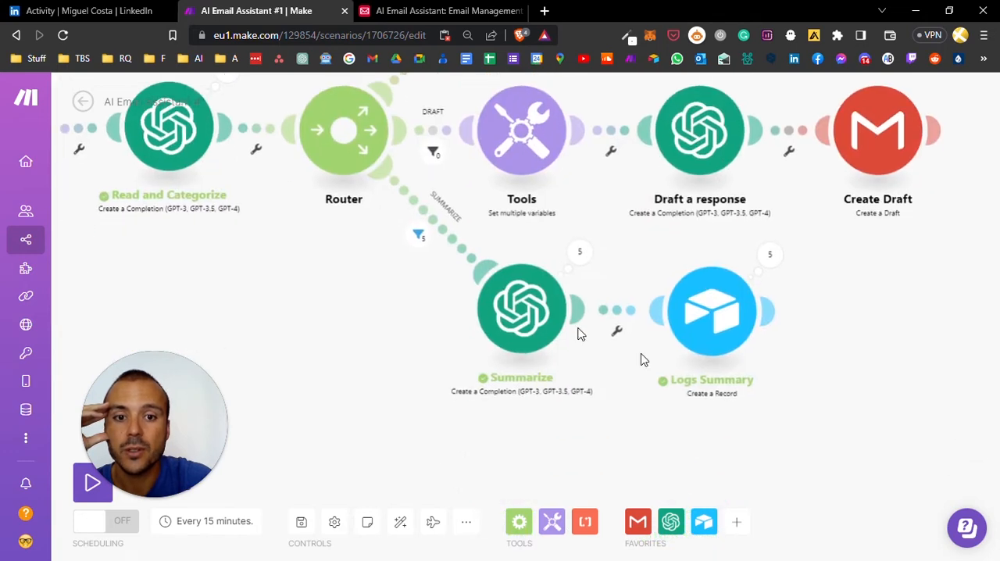
mouse_move(516, 403)
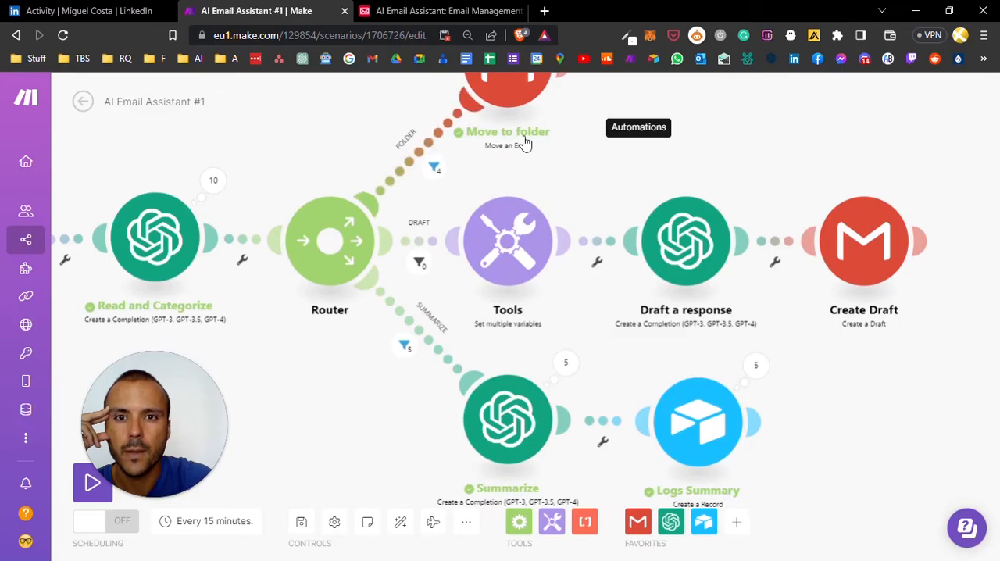
Review the FOLDER route filter passing emails whose category contains Category 1, and its Filter Inspector.
click(435, 169)
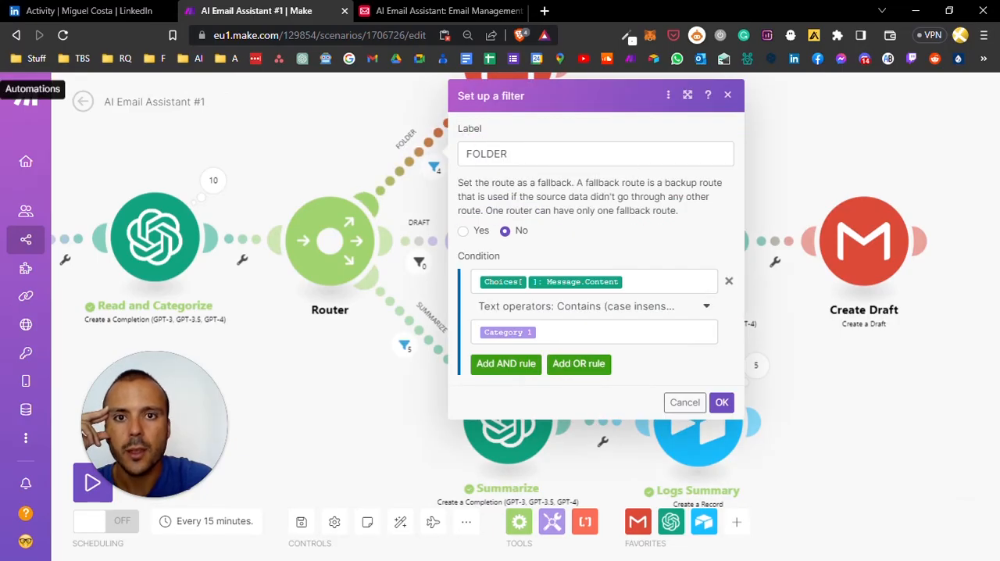
click(594, 153)
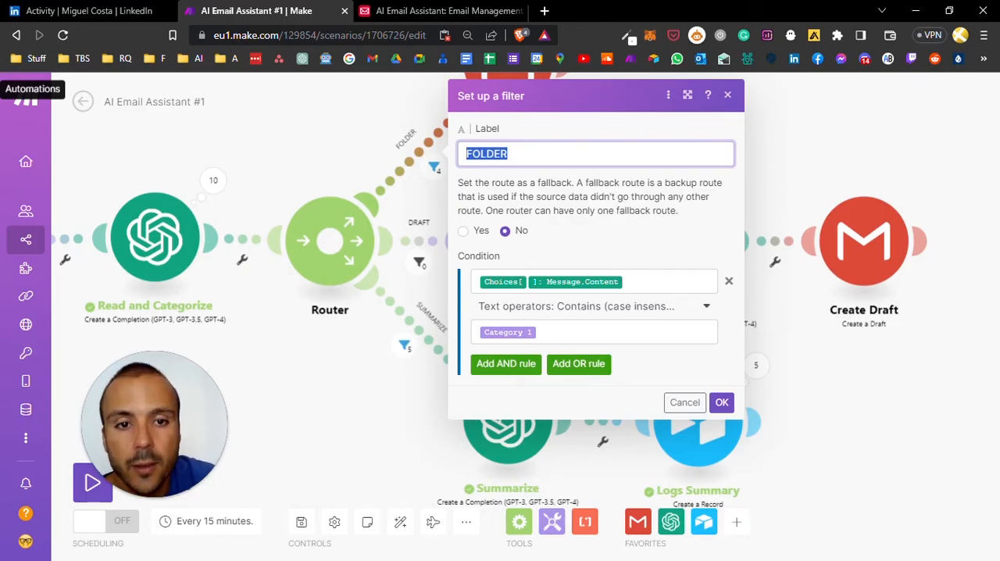
click(593, 281)
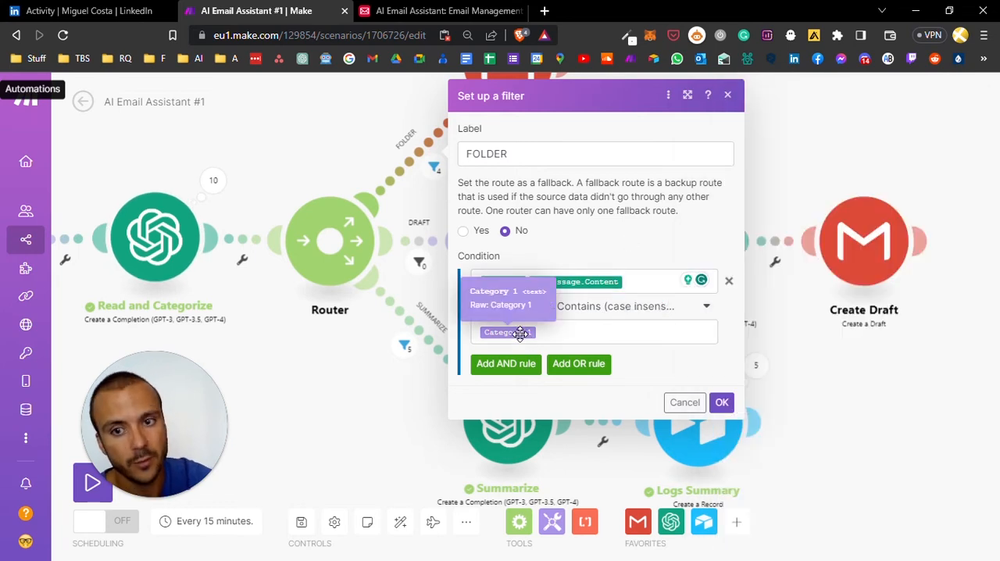
mouse_move(503, 131)
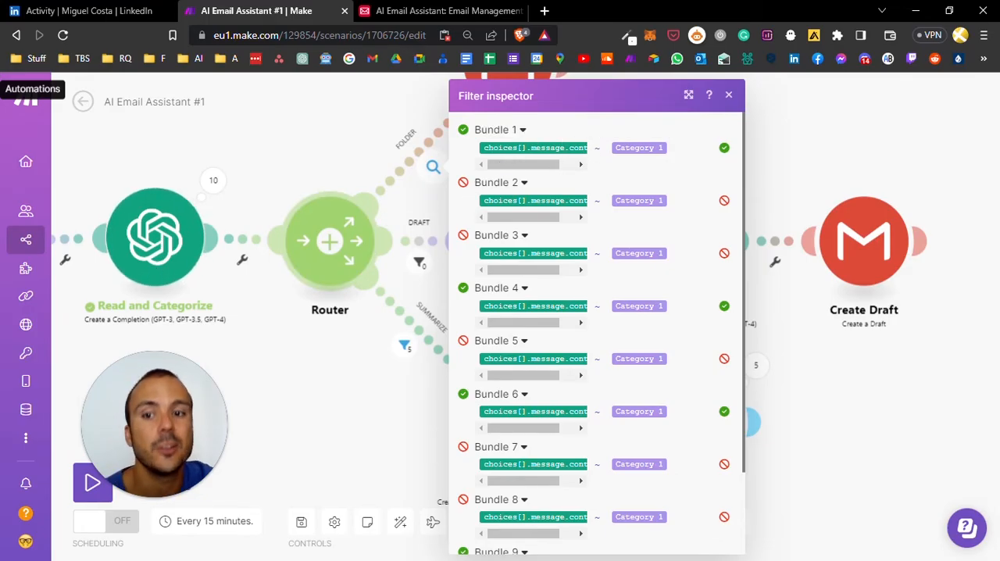
Check the Move to folder step moves each email by ID into the Automações folder, then confirm.
click(728, 93)
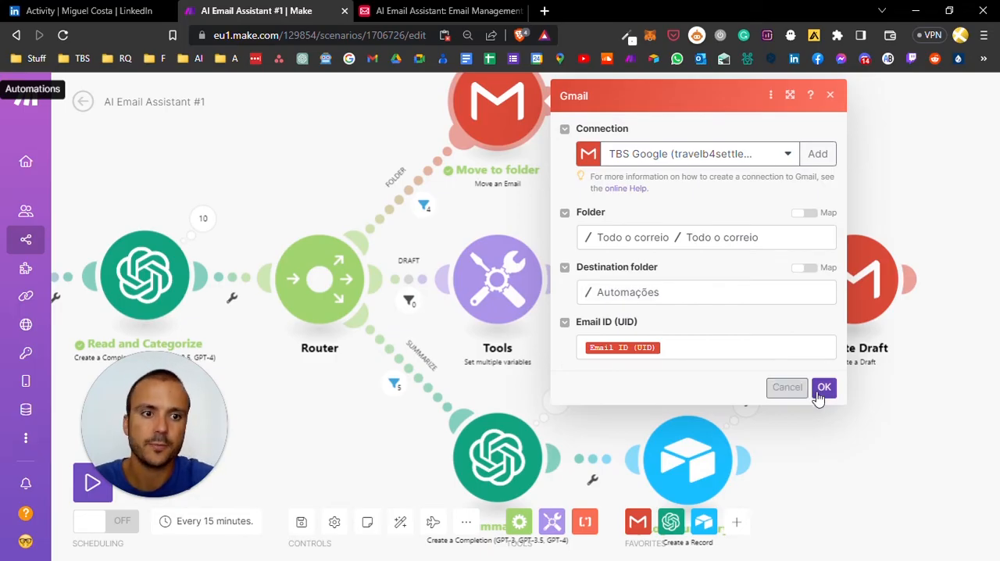
click(824, 388)
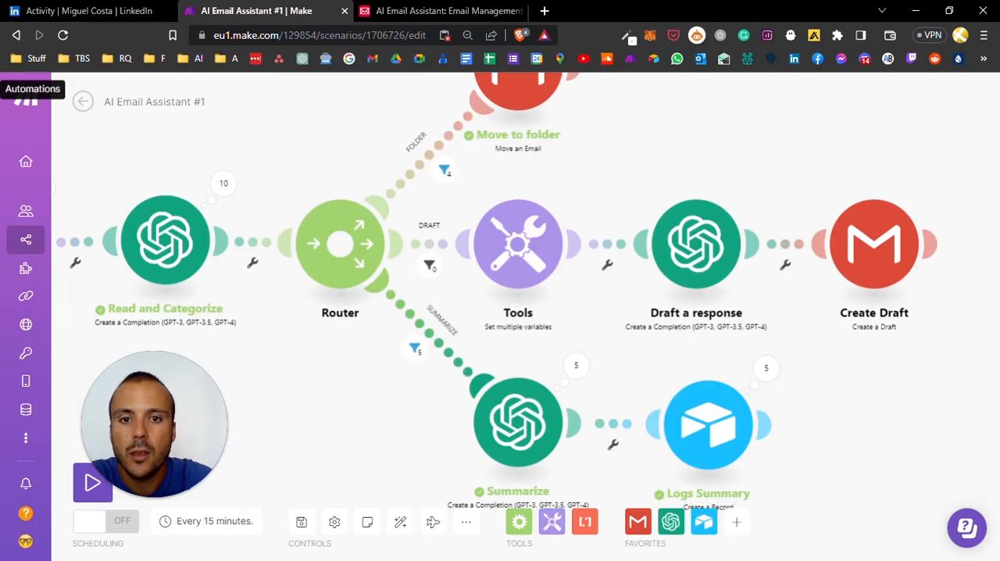
click(412, 349)
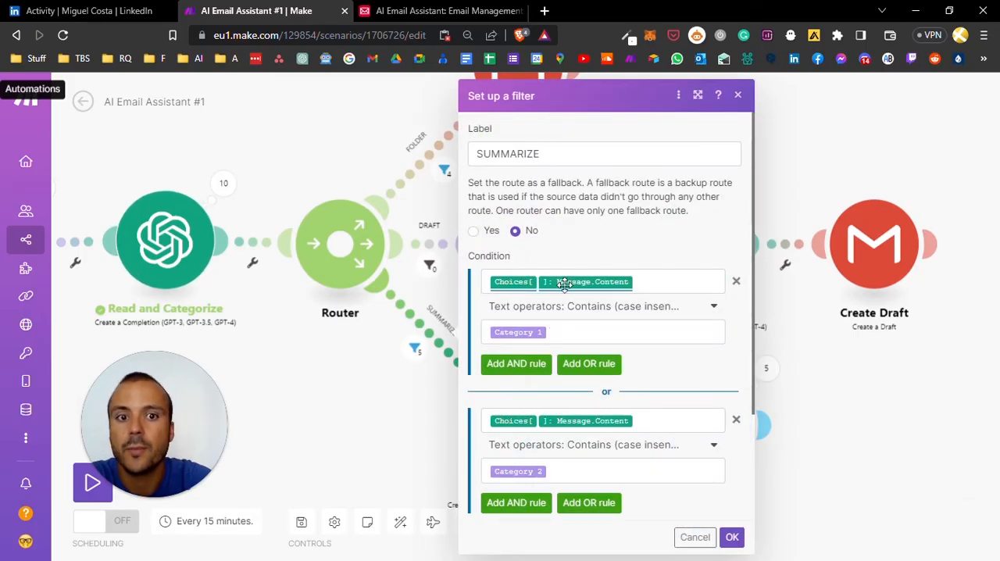
scroll(down, 3)
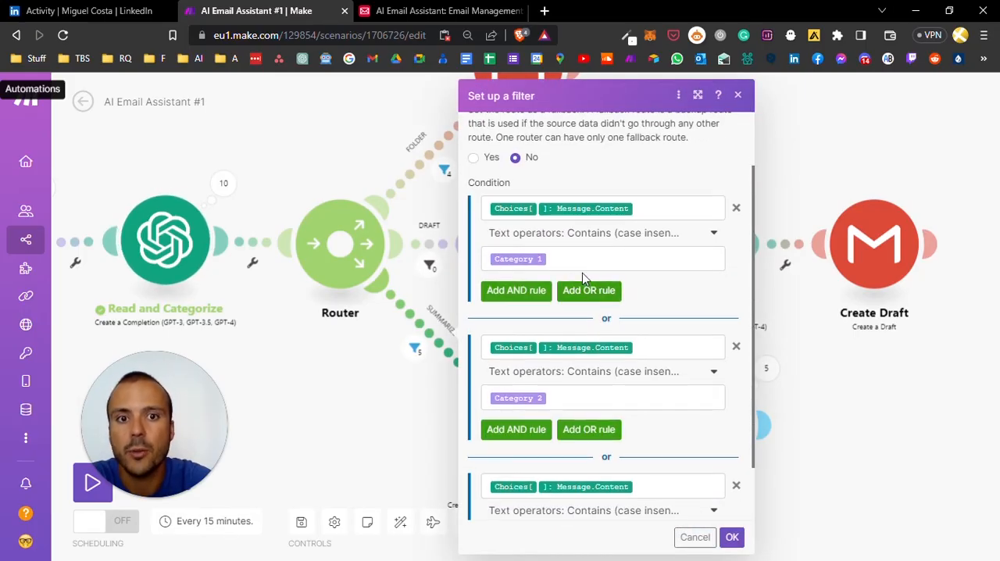
scroll(down, 3)
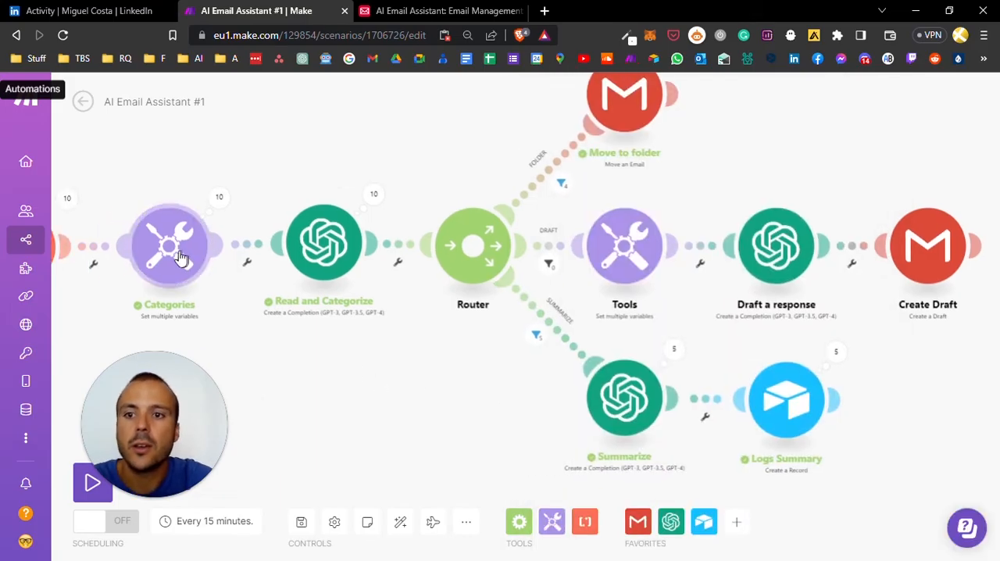
mouse_move(150, 334)
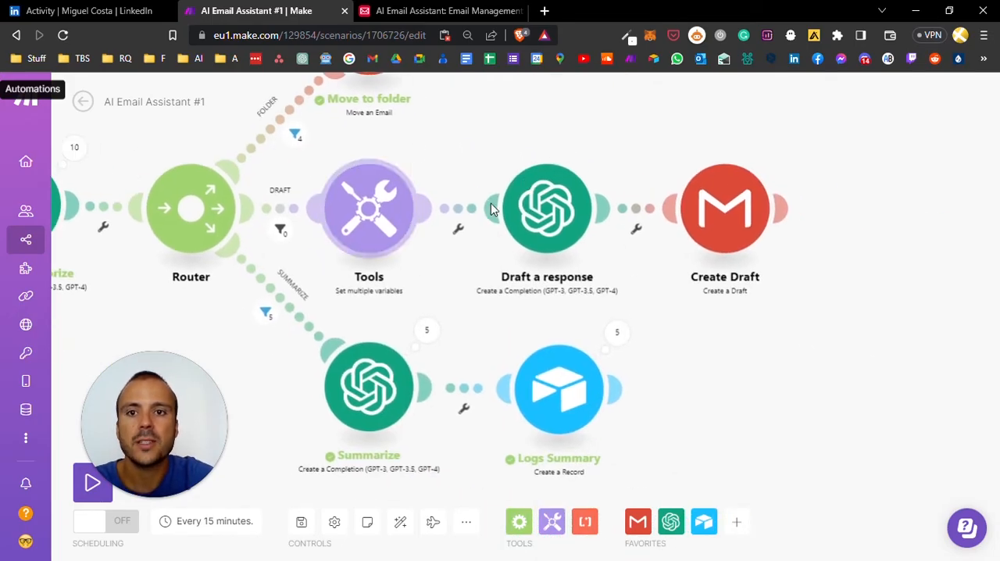
Set Identity to 'Social media marketing agency' and Intent to a 'Received email, I…' value in the Tools step.
click(369, 208)
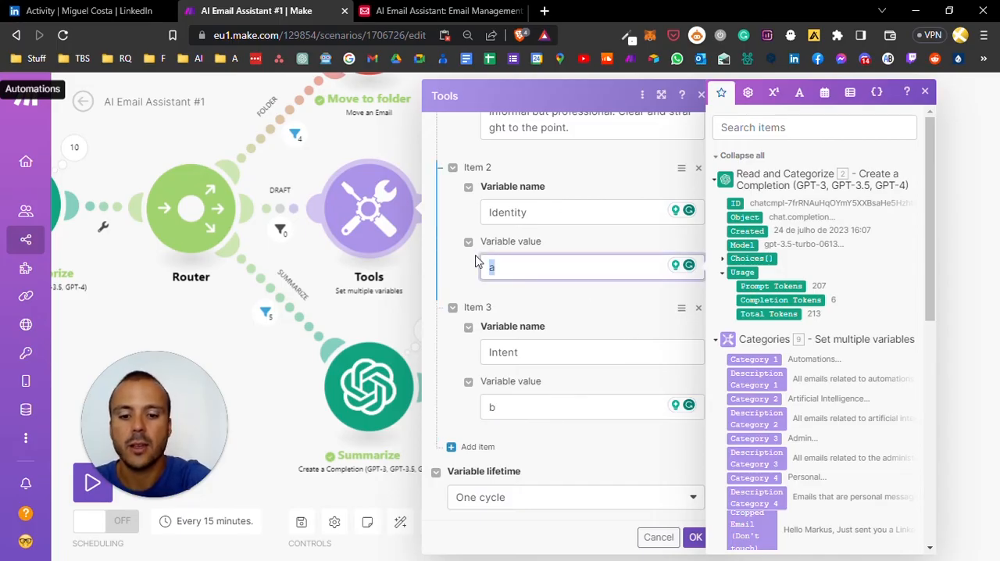
text(Social media marke)
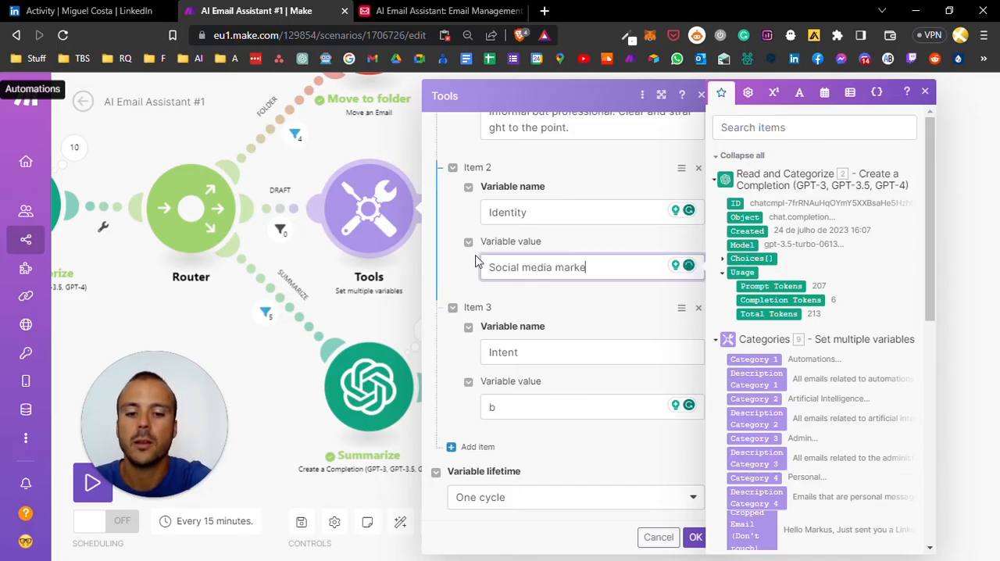
text(ting agency)
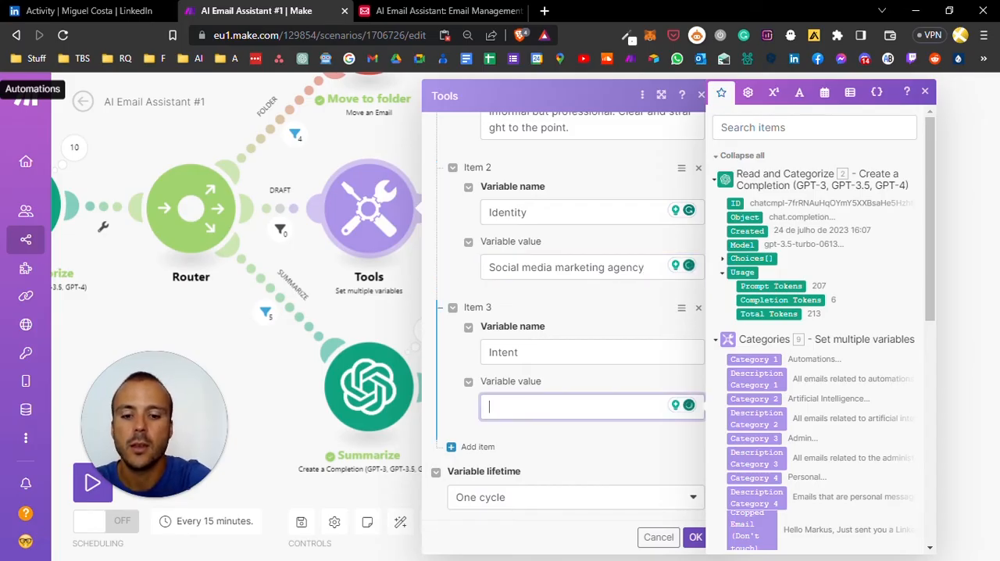
text(Received)
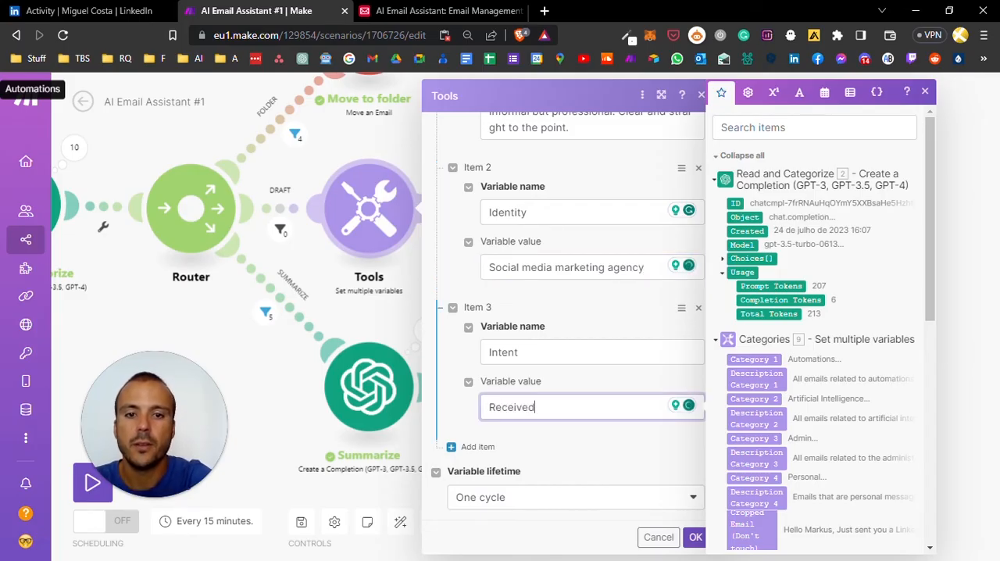
text(email, I)
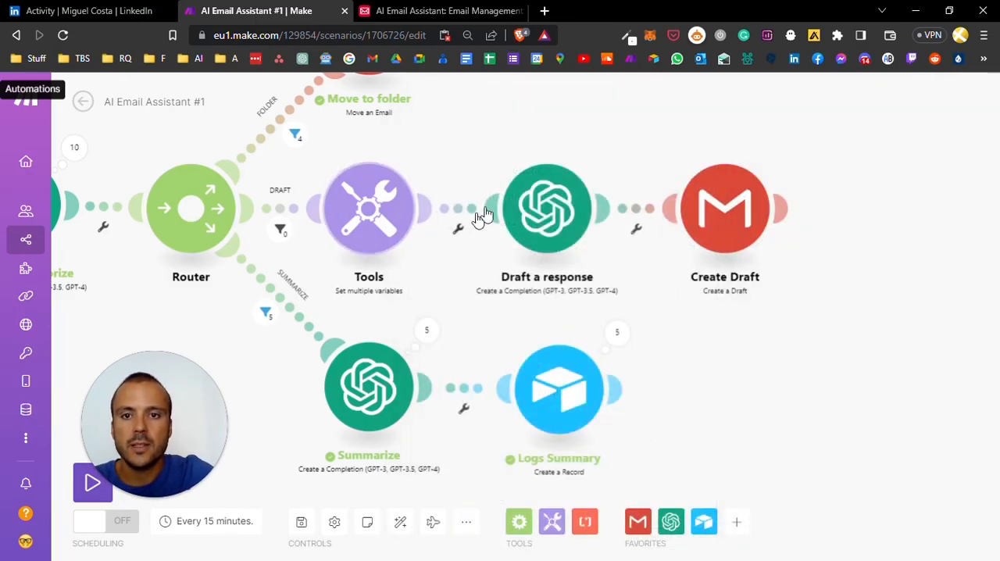
Build the Draft a response system prompt from the Identity, Intent and Tone of Voice variables.
click(547, 207)
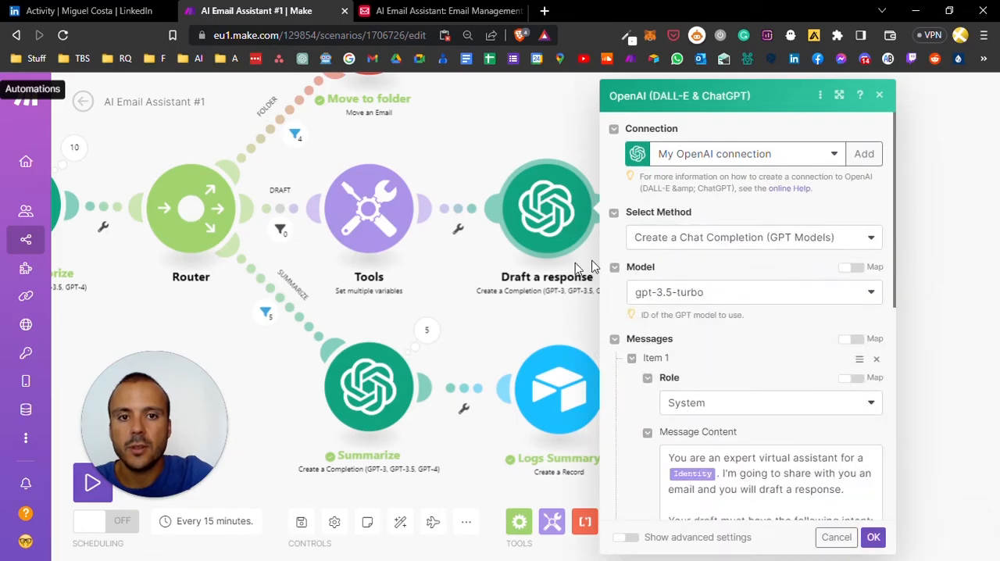
scroll(down, 3)
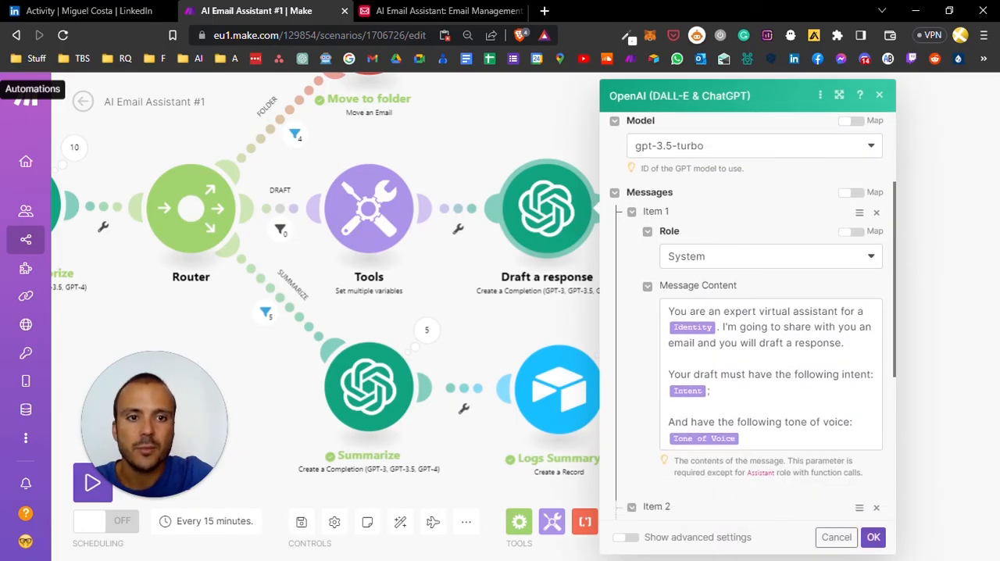
mouse_move(584, 256)
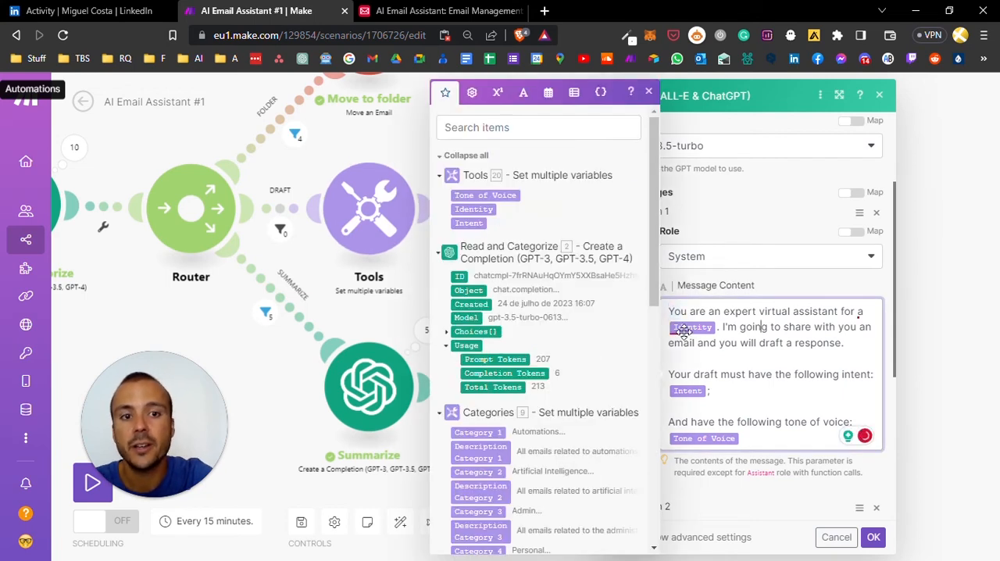
click(692, 327)
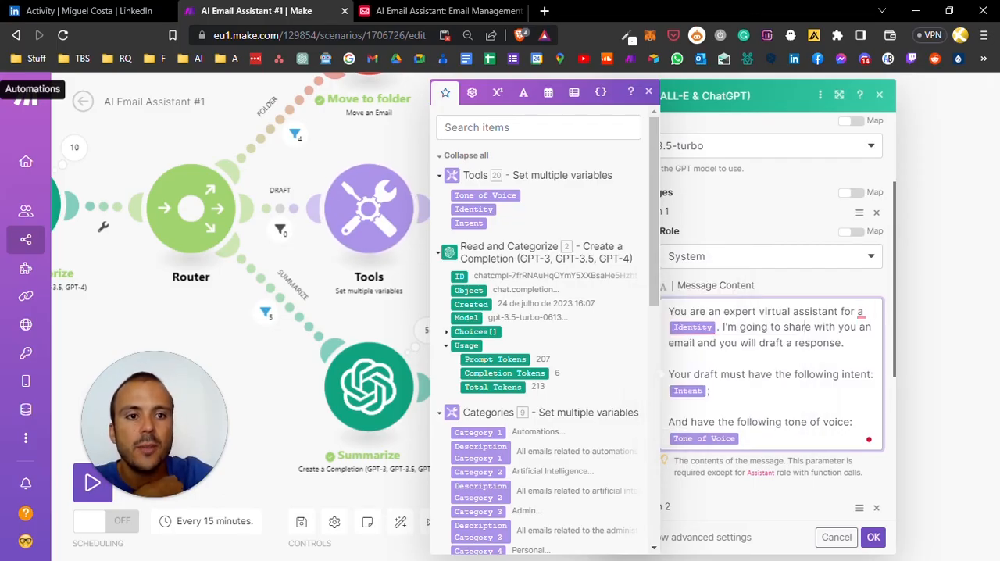
scroll(down, 3)
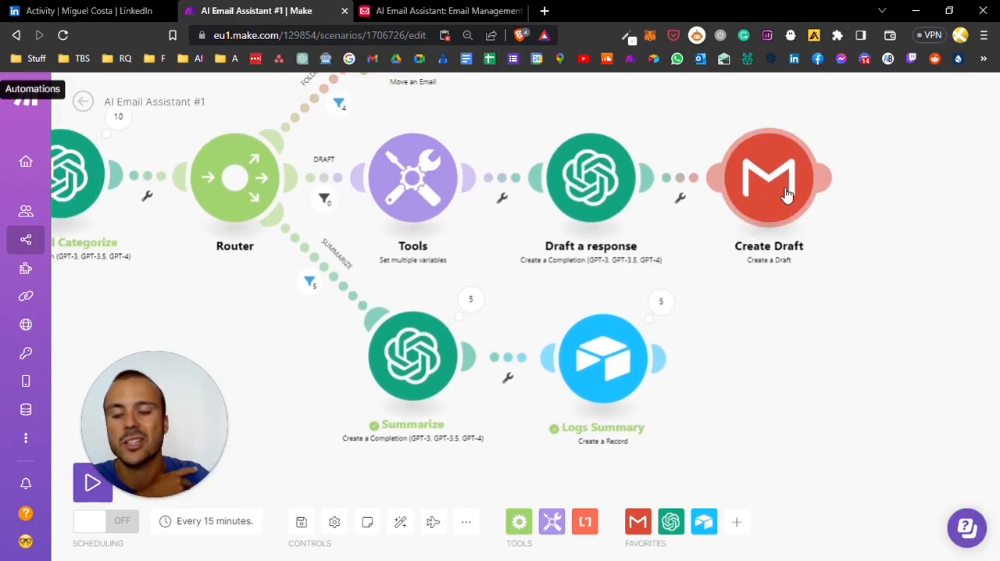
mouse_move(331, 256)
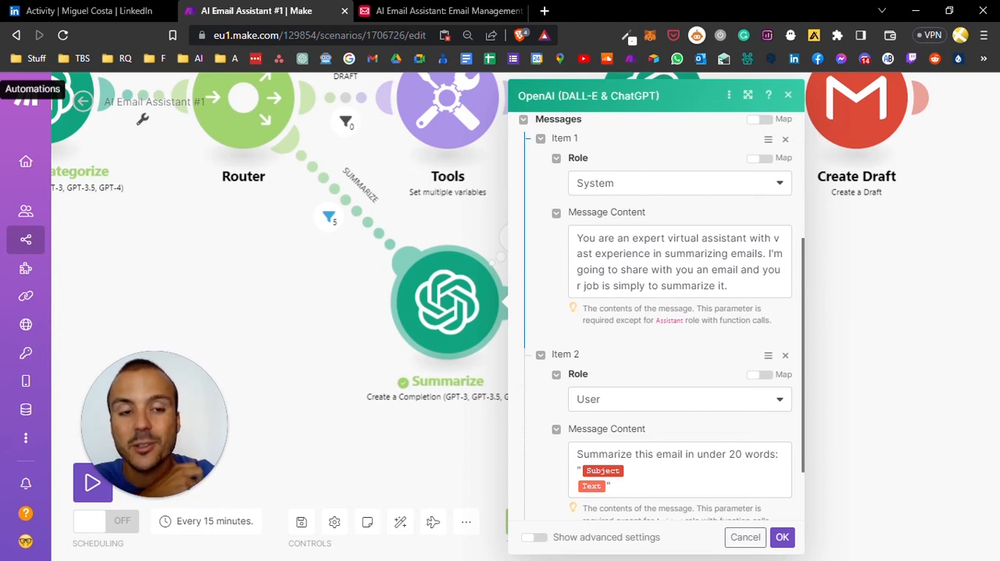
Review the Summarize prompt condensing each email's subject and text into under 20 words.
scroll(down, 3)
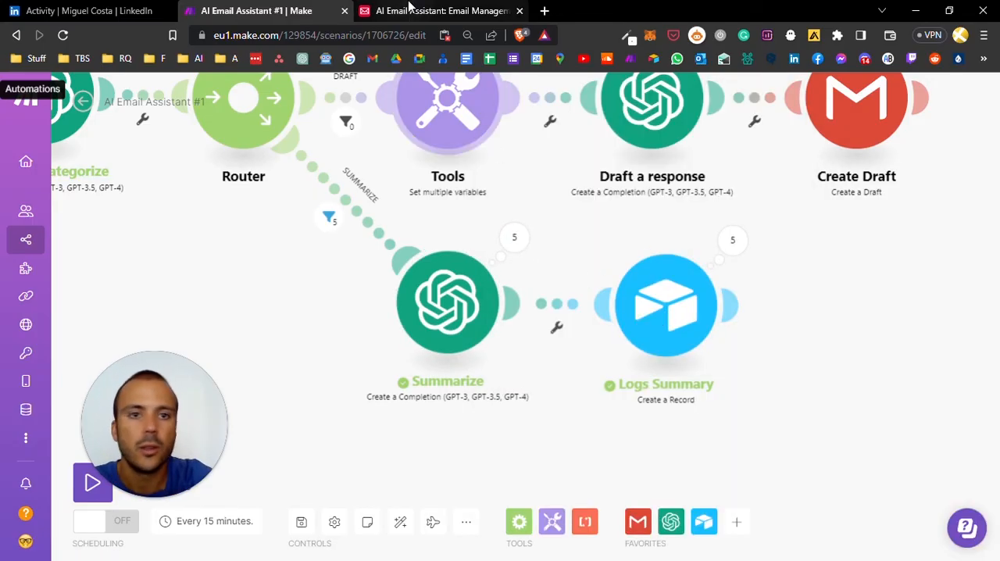
Switch from the full scenario view to the Airtable Email Management table with its 23 logged emails.
click(440, 9)
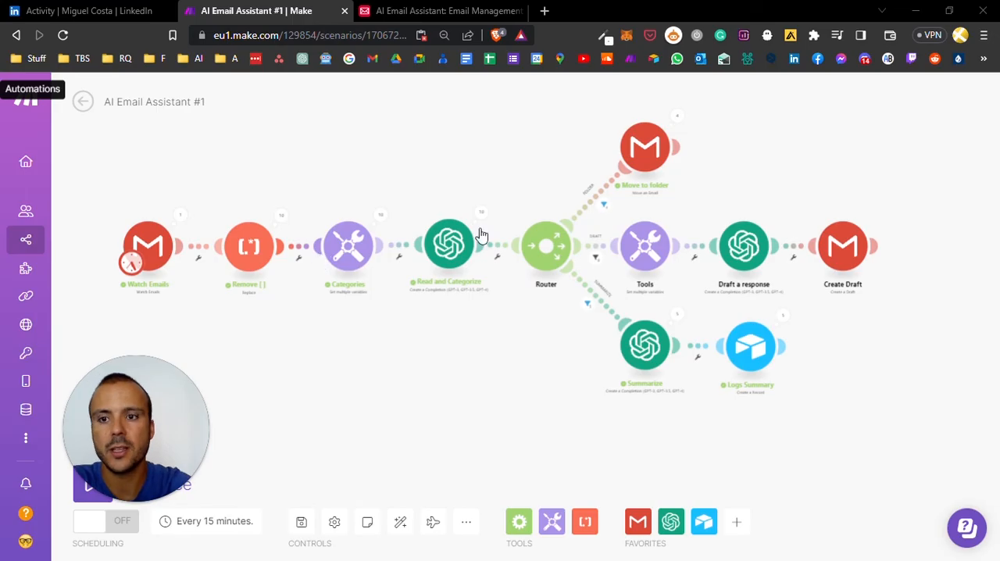
click(441, 9)
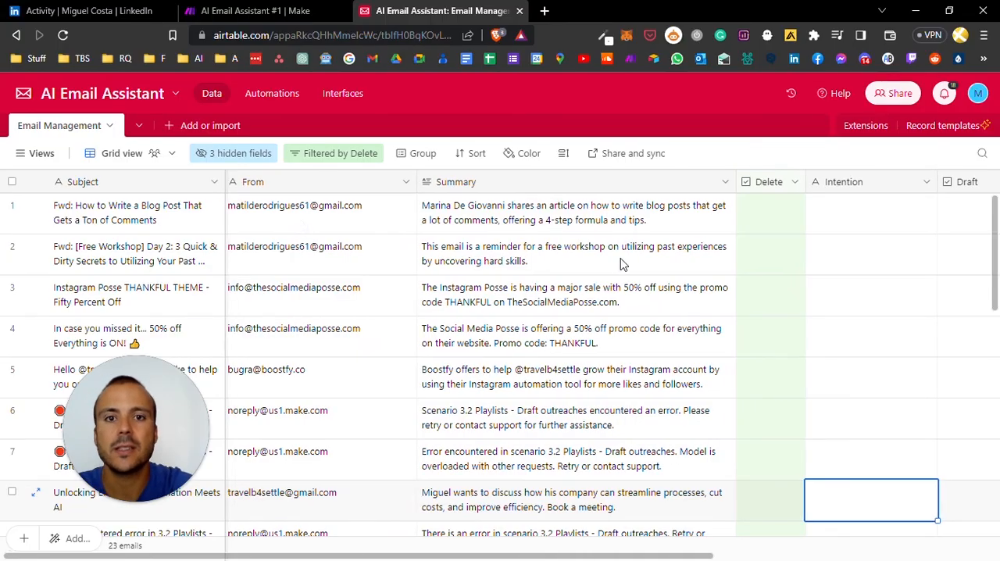
Enter a friendly goodbye intention on the Unlocking Efficiency row and tick Draft to generate a response.
scroll(right, 3)
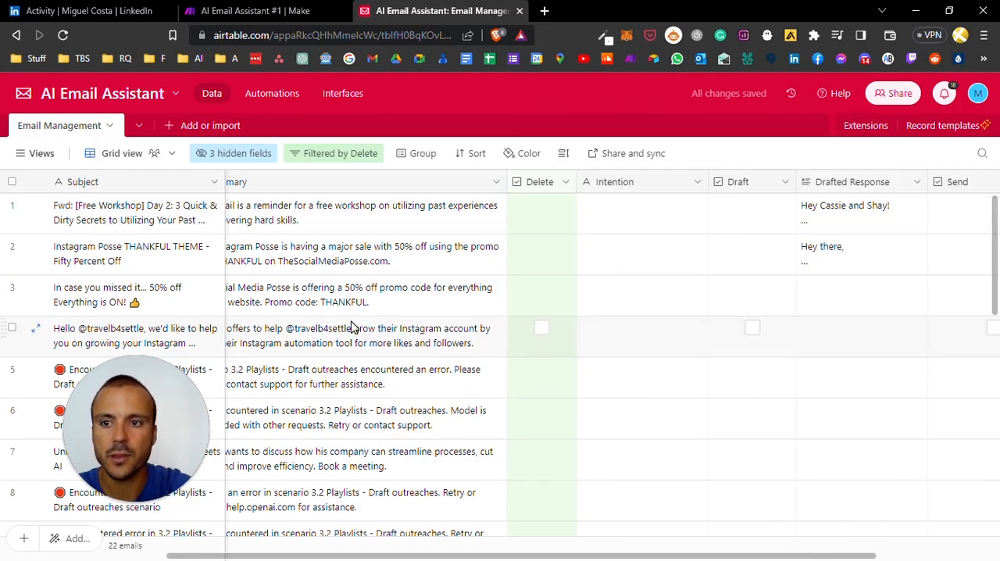
scroll(down, 3)
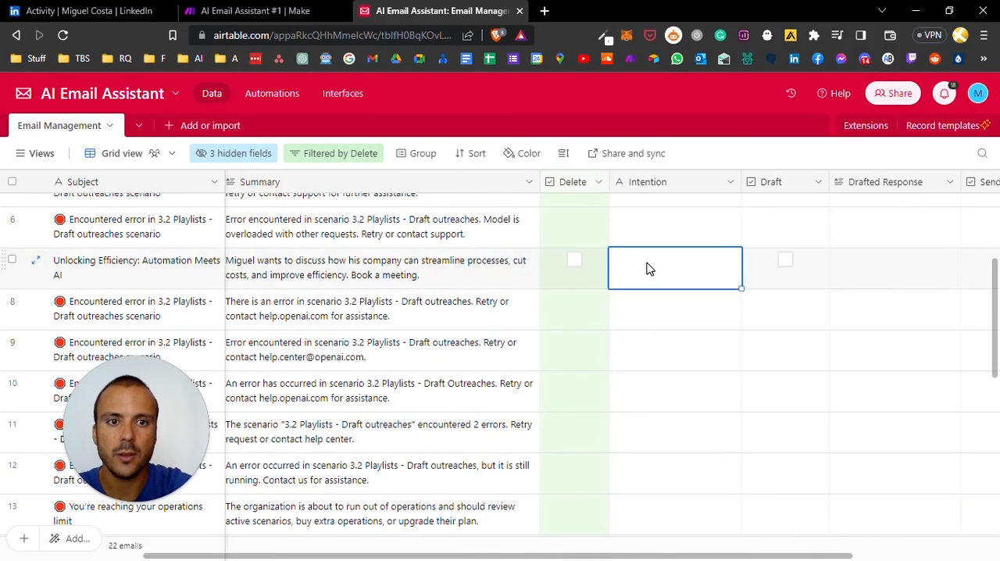
text(friendly goodbye)
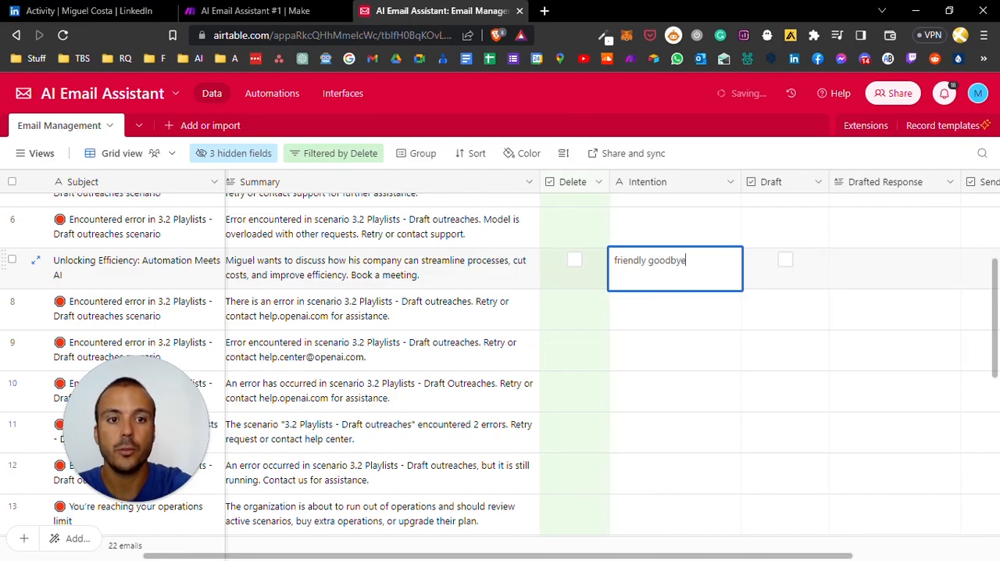
click(786, 259)
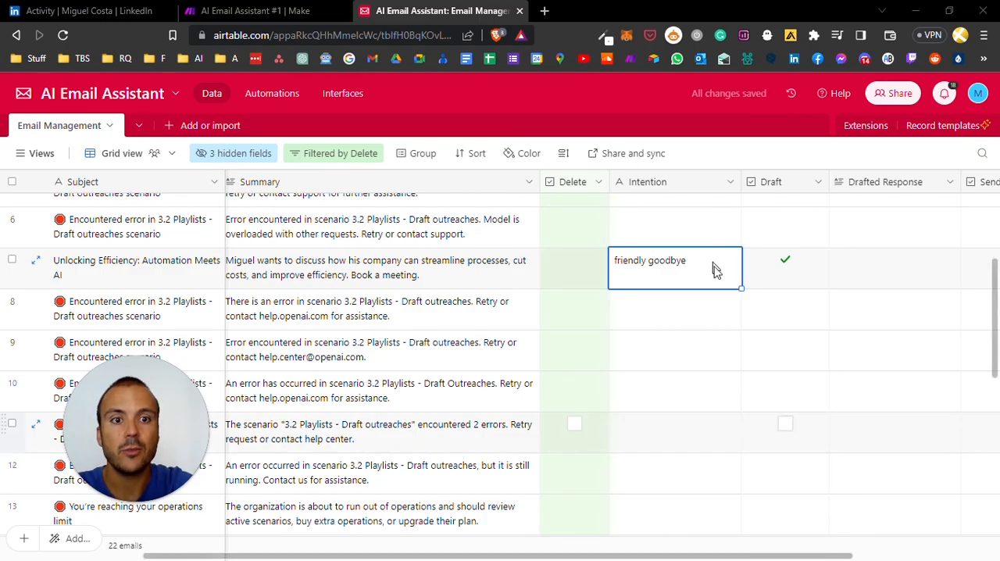
click(784, 268)
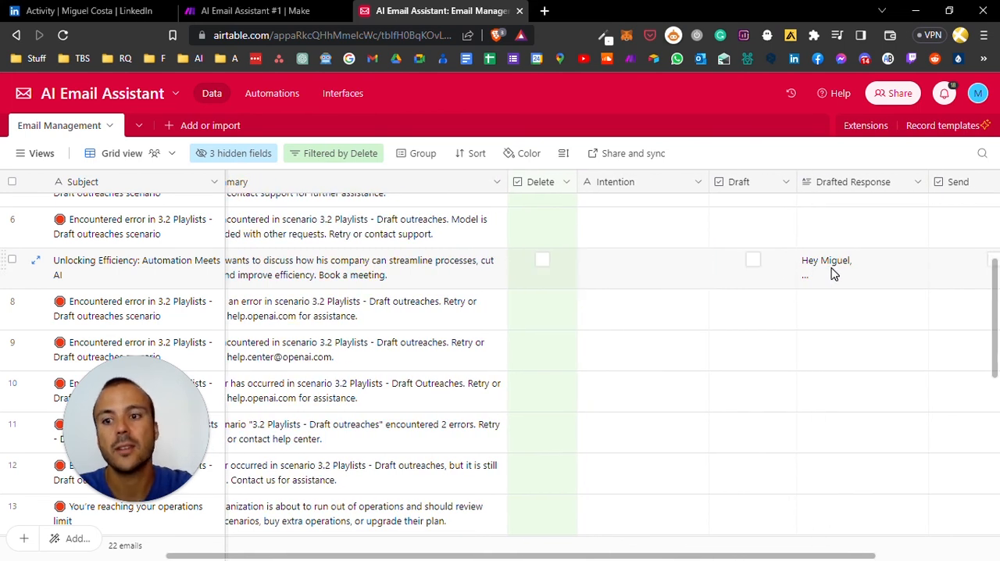
Remove the sign-off name from the Unlocking Efficiency drafted response in the expanded record and mark it to send.
click(36, 259)
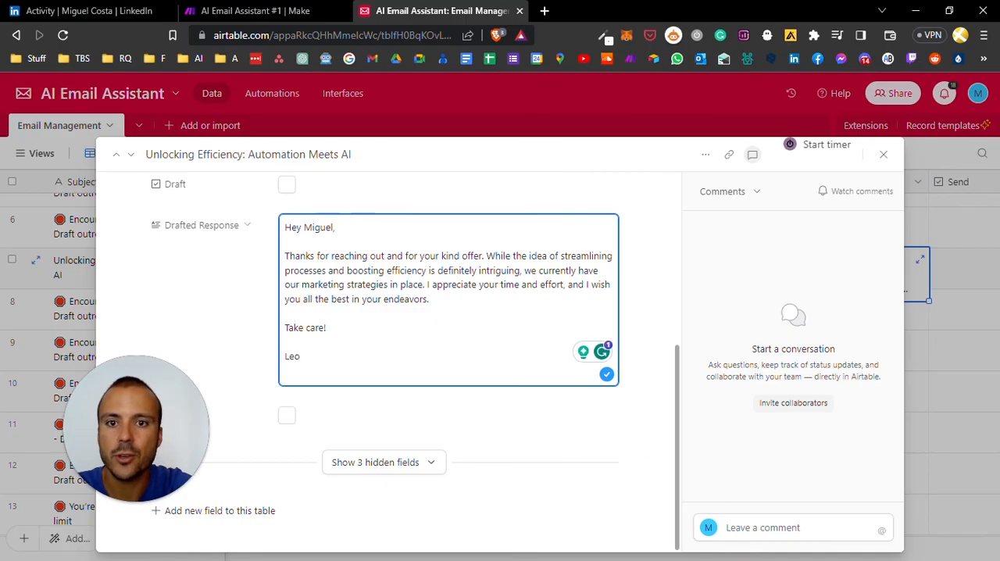
click(409, 298)
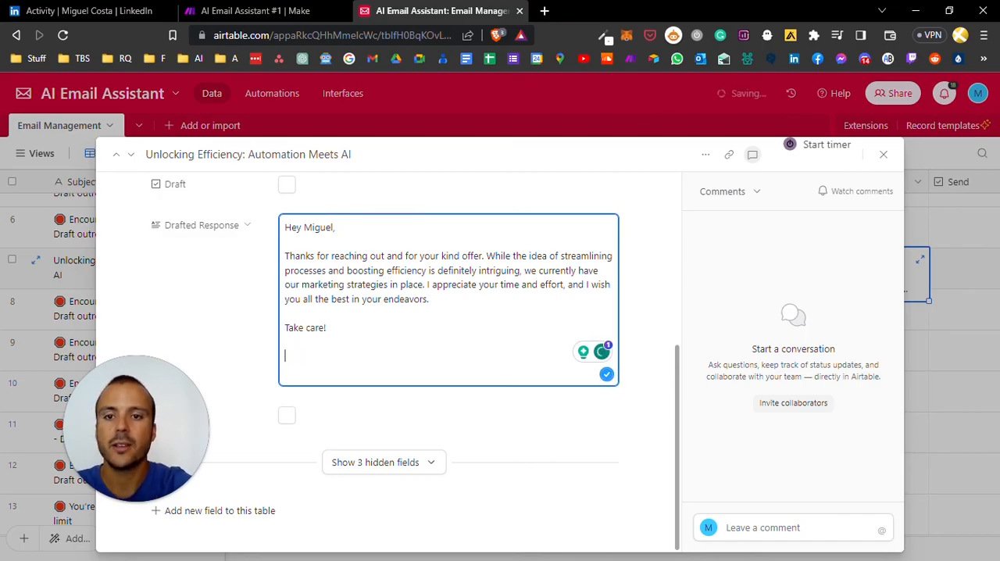
double_click(407, 270)
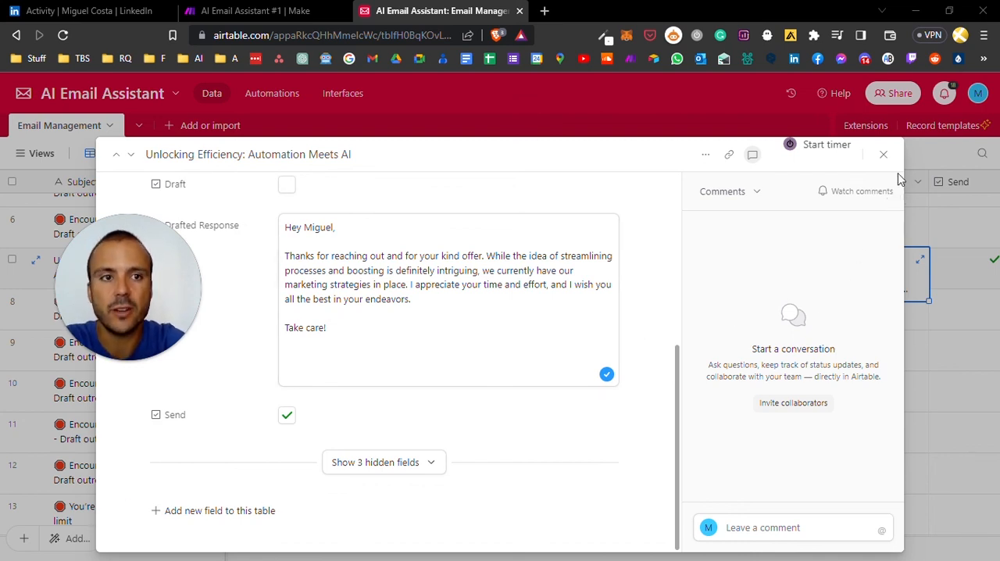
click(884, 155)
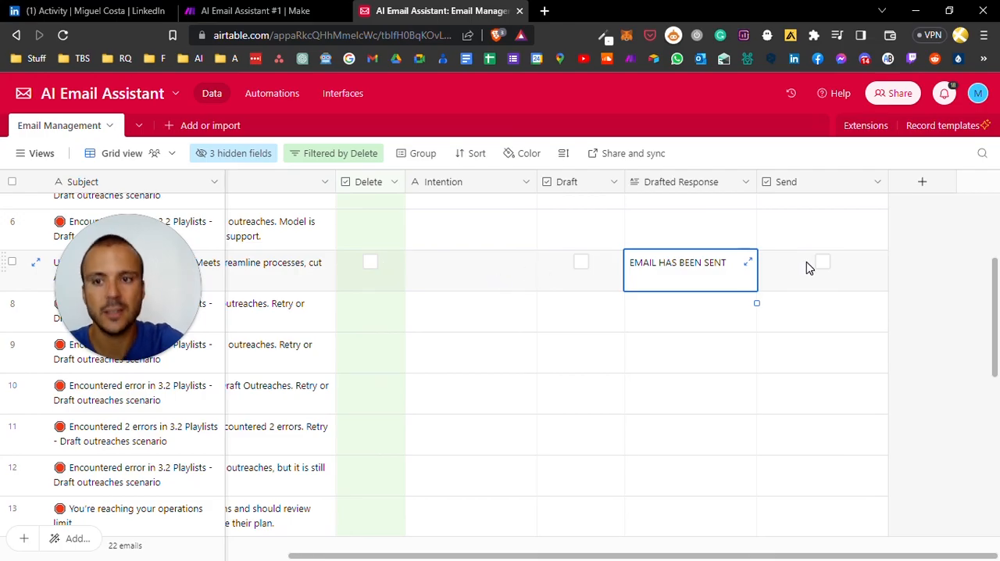
mouse_move(522, 293)
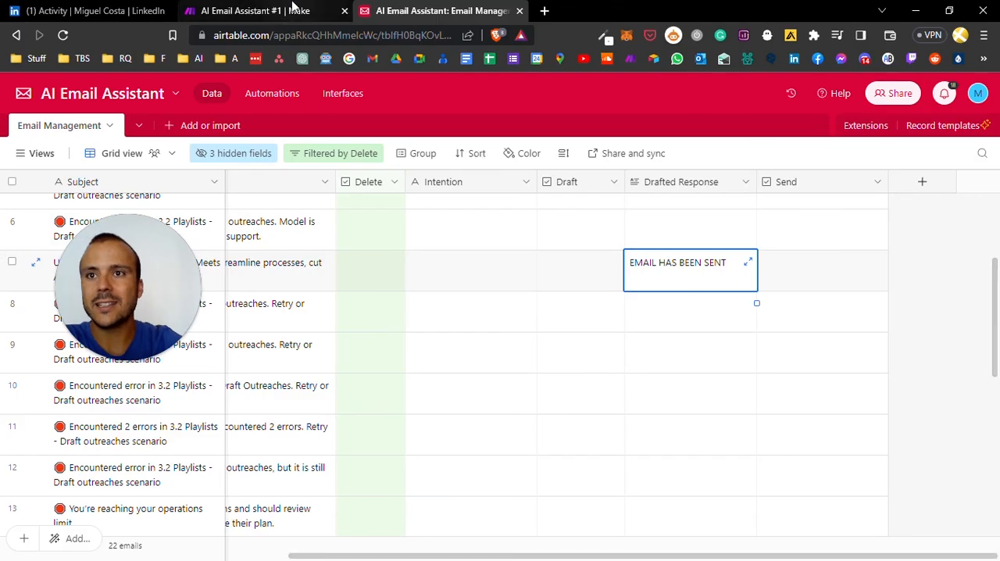
Return to the AI Email Assistant #1 scenario editor in Make.
click(256, 9)
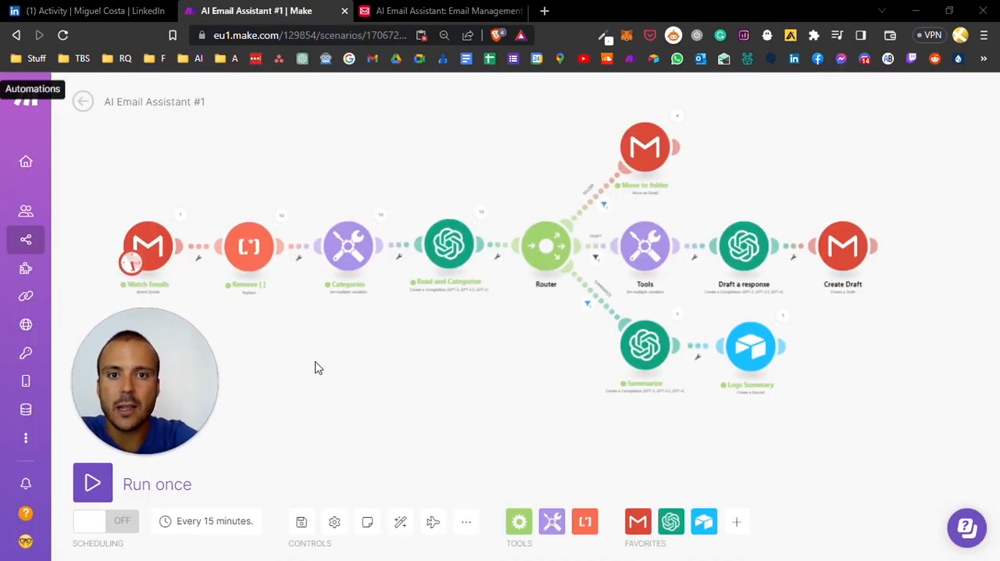
mouse_move(391, 358)
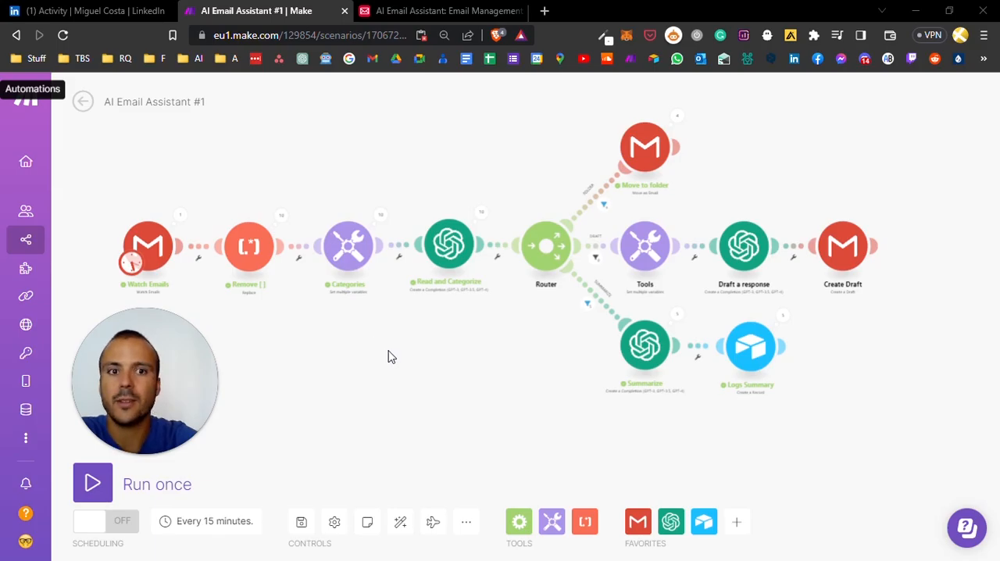